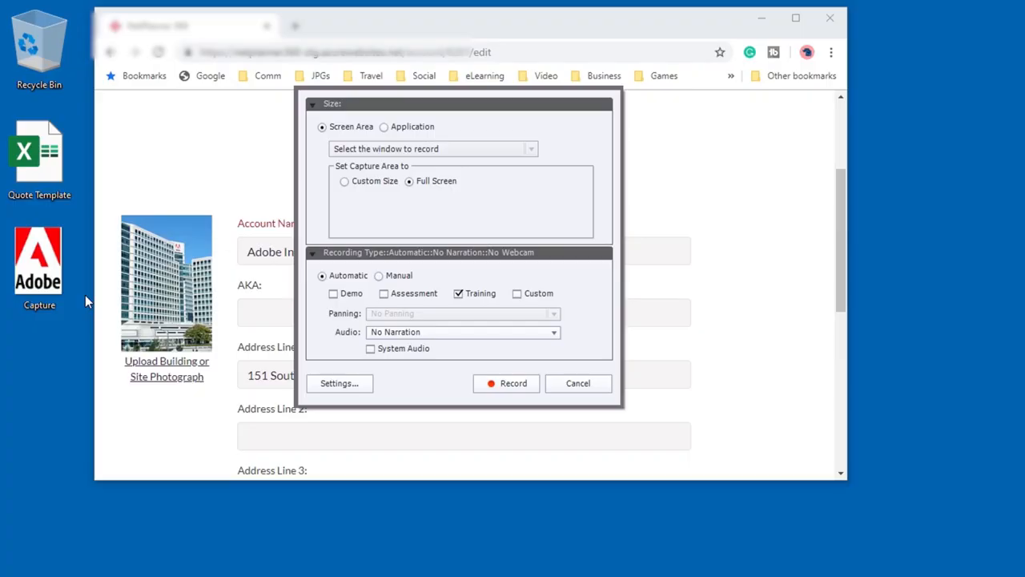
{"action": "mouse_move", "coordinate": [345, 146]}
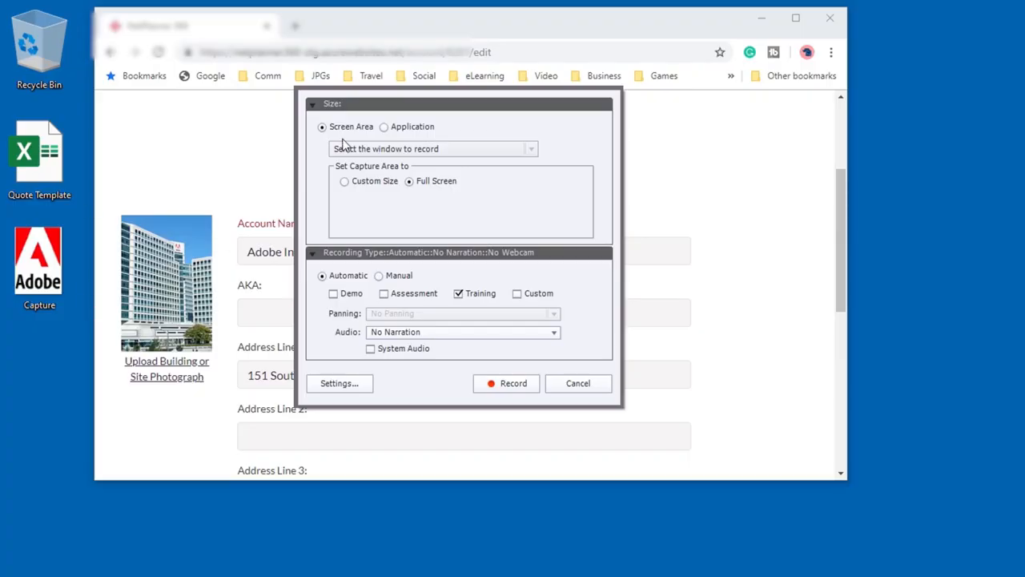
Move the recording dialog beside the account page and choose Automatic Training mode
{"action": "left_click_drag", "start_coordinate": [460, 103], "coordinate": [801, 104]}
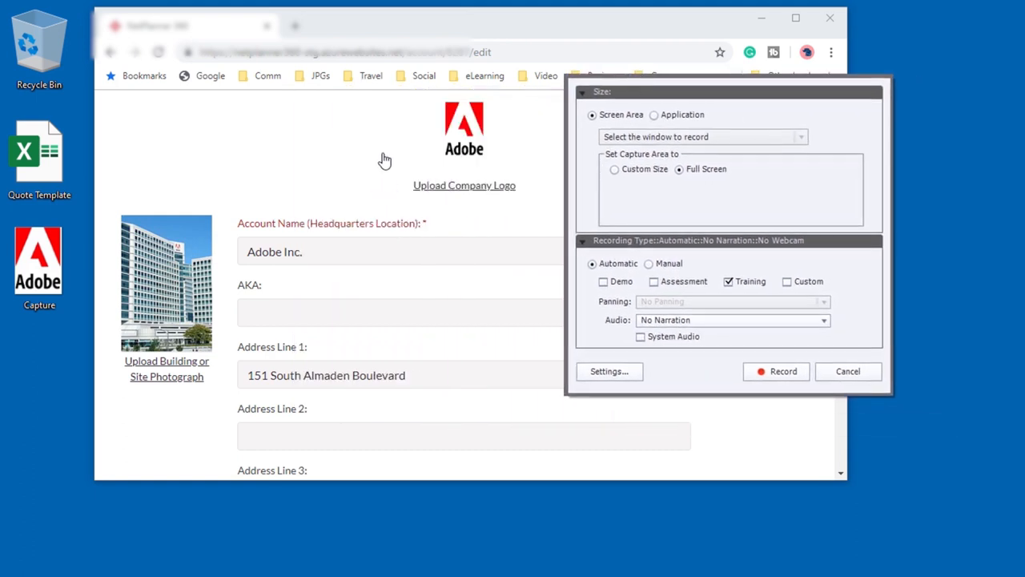
{"action": "mouse_move", "coordinate": [430, 171]}
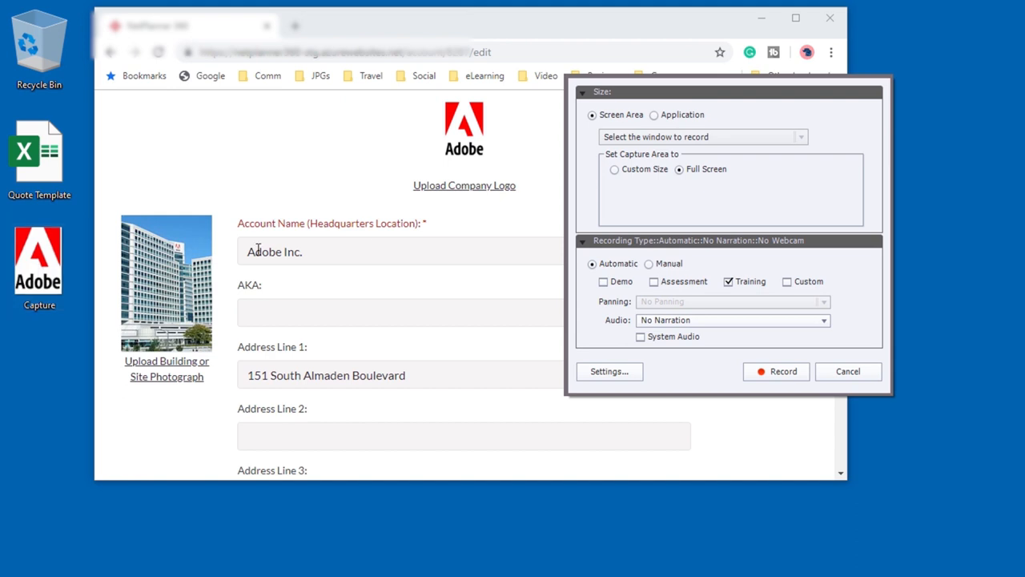
{"action": "mouse_move", "coordinate": [481, 187]}
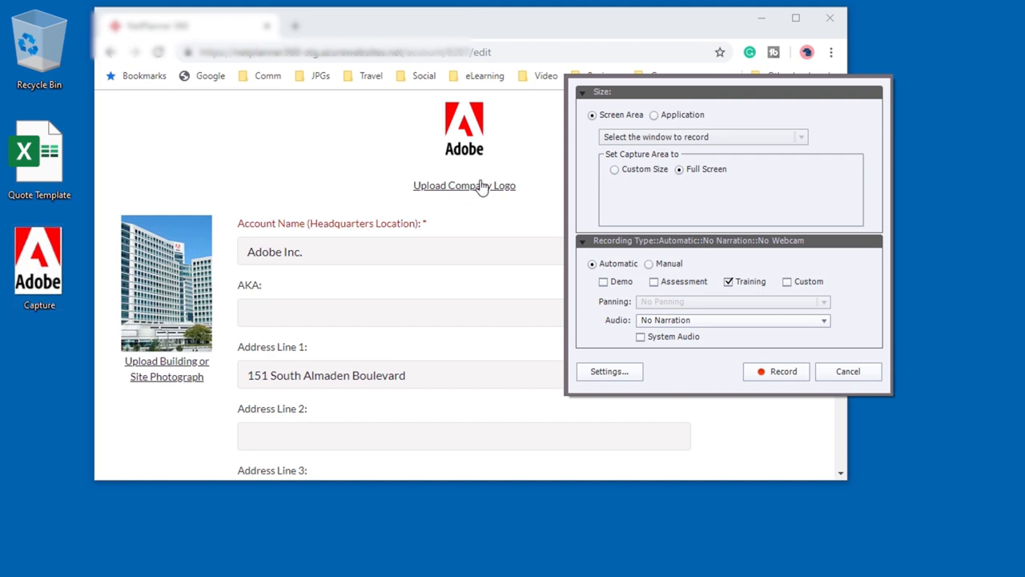
{"action": "mouse_move", "coordinate": [620, 103]}
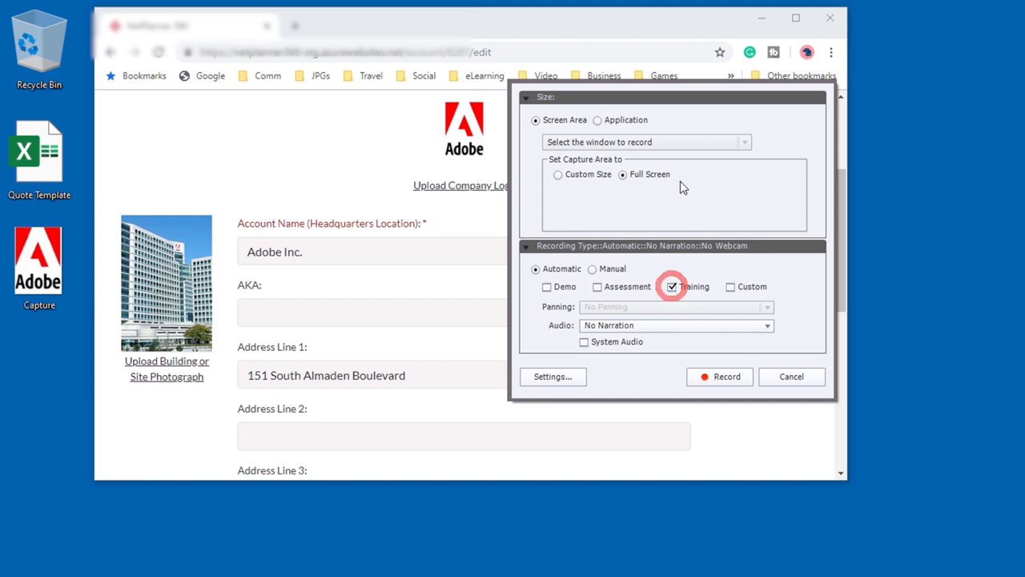
{"action": "left_click", "coordinate": [622, 174]}
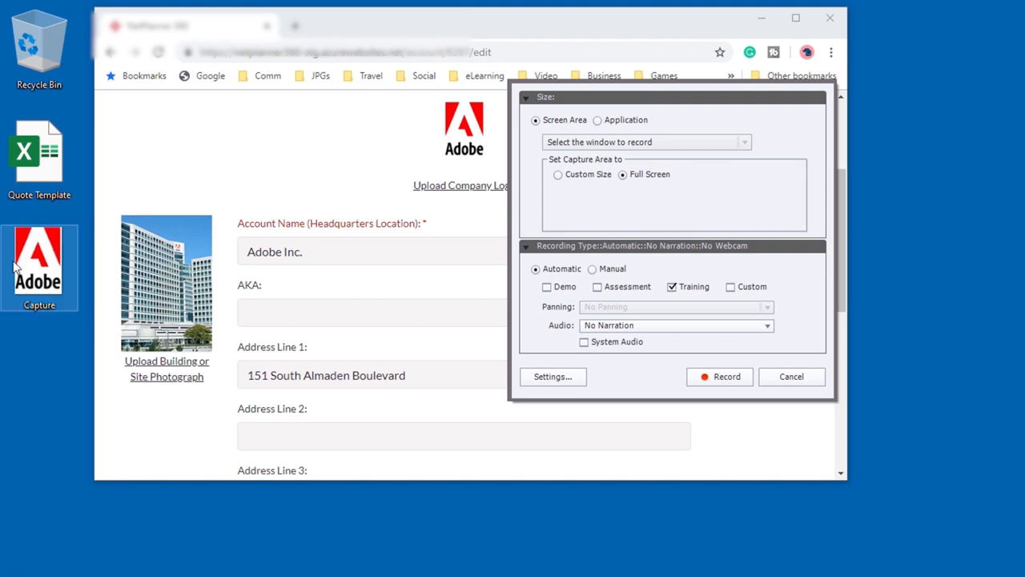
{"action": "mouse_move", "coordinate": [52, 252]}
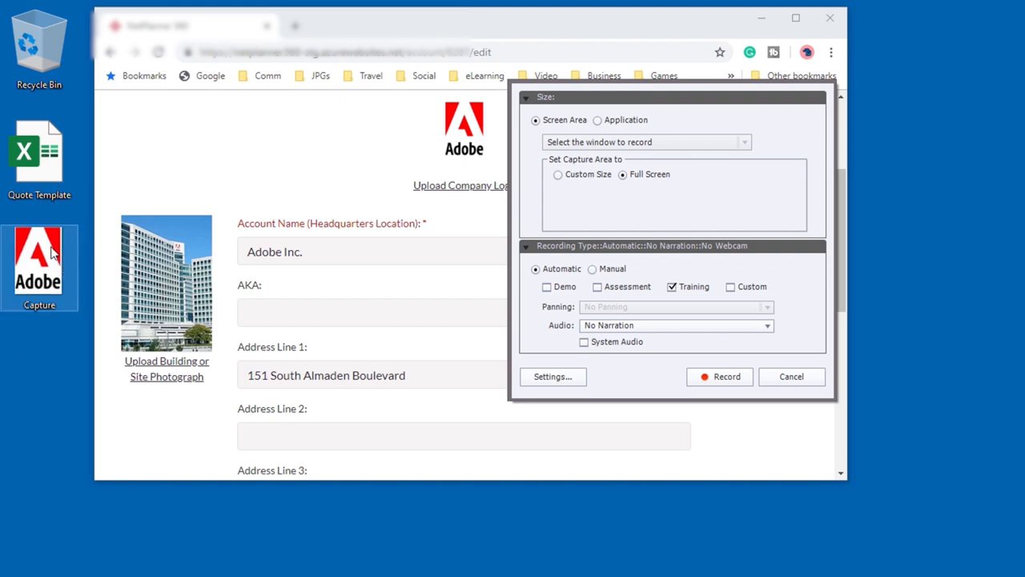
{"action": "mouse_move", "coordinate": [719, 377]}
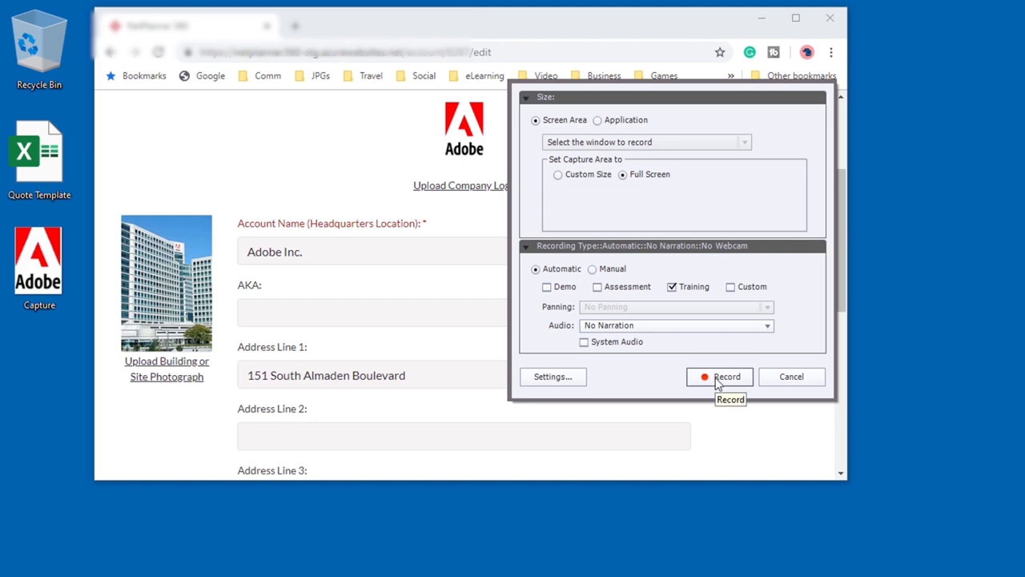
Start recording, upload the Adobe Capture icon into the Drag & Drop area and submit it
{"action": "left_click", "coordinate": [720, 376]}
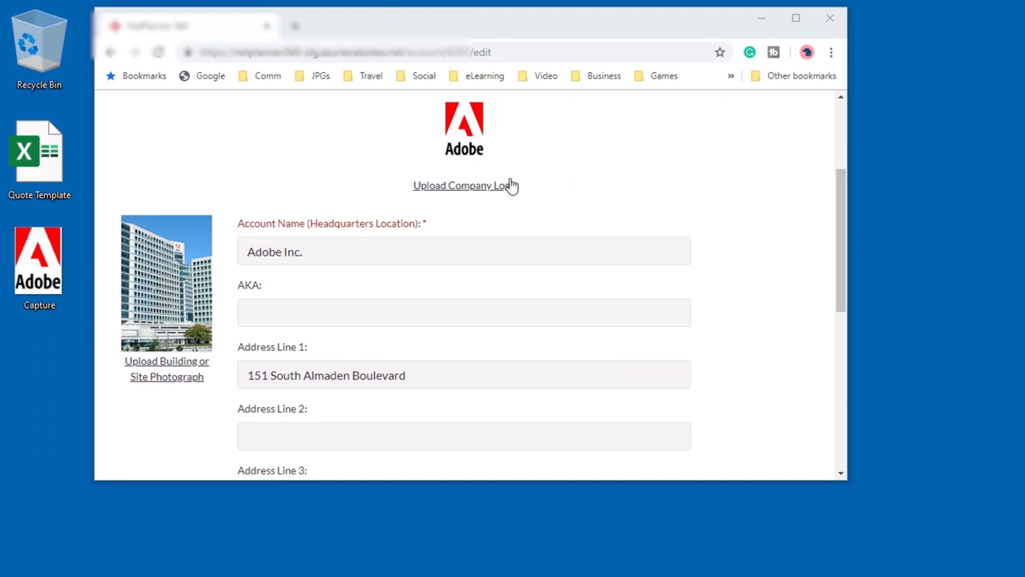
{"action": "mouse_move", "coordinate": [499, 195]}
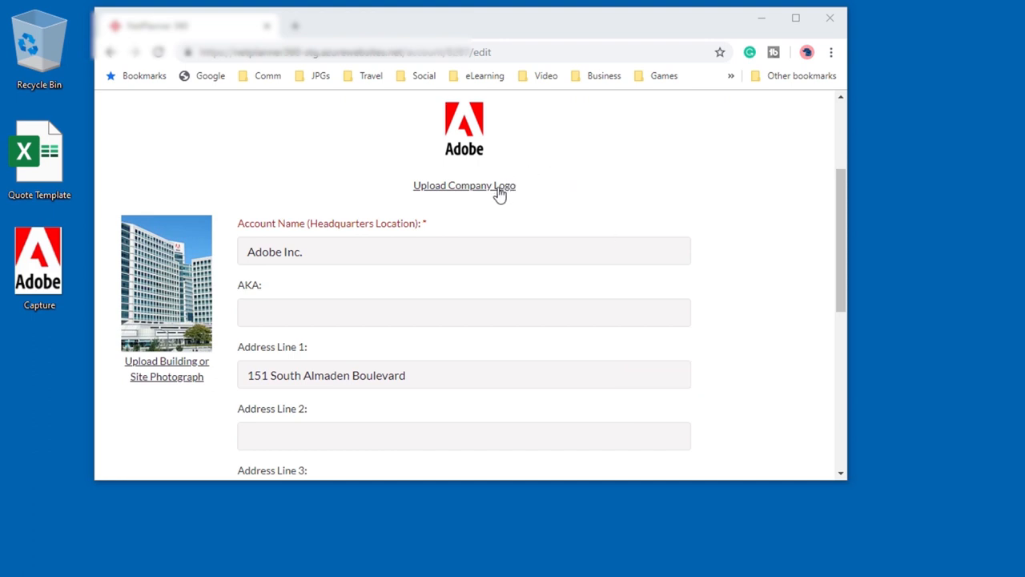
{"action": "left_click", "coordinate": [464, 185]}
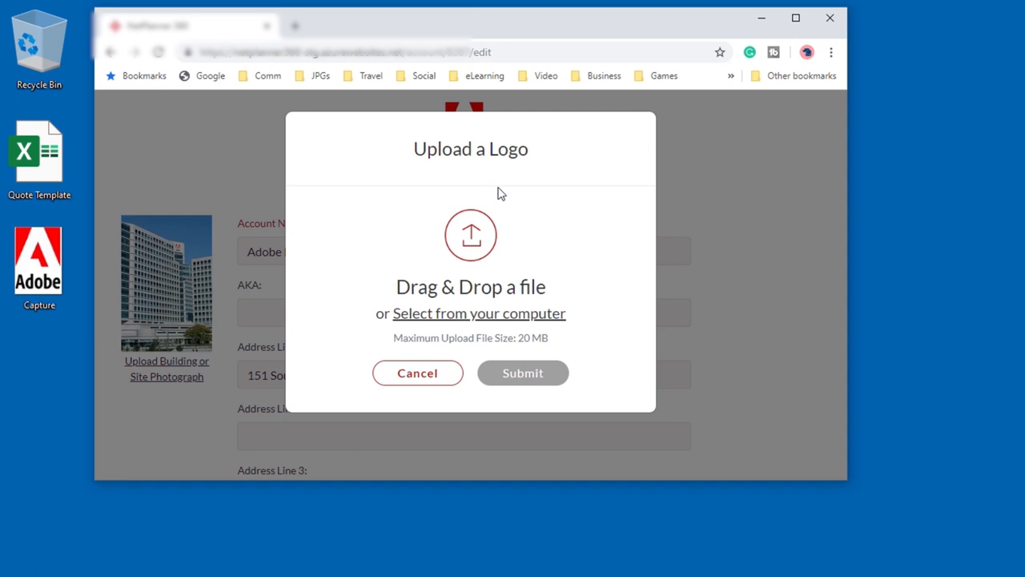
{"action": "mouse_move", "coordinate": [228, 224]}
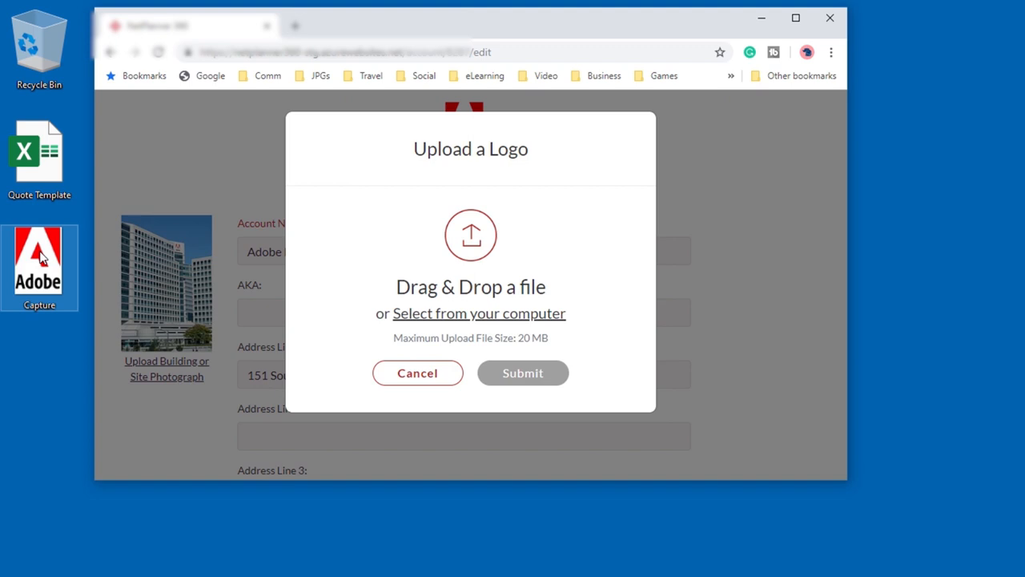
{"action": "left_click_drag", "start_coordinate": [38, 264], "coordinate": [112, 333]}
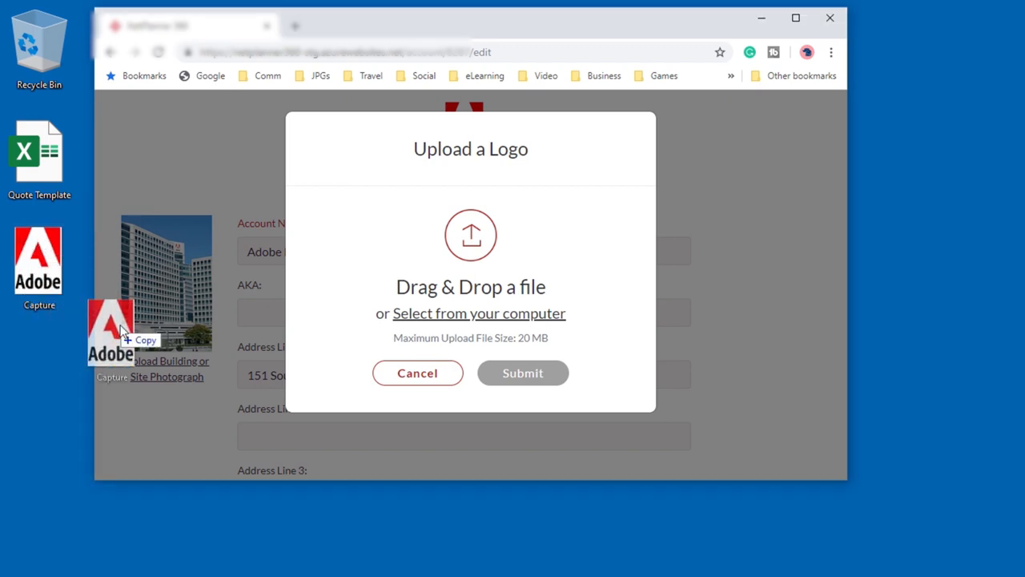
{"action": "left_click_drag", "start_coordinate": [120, 329], "coordinate": [471, 232]}
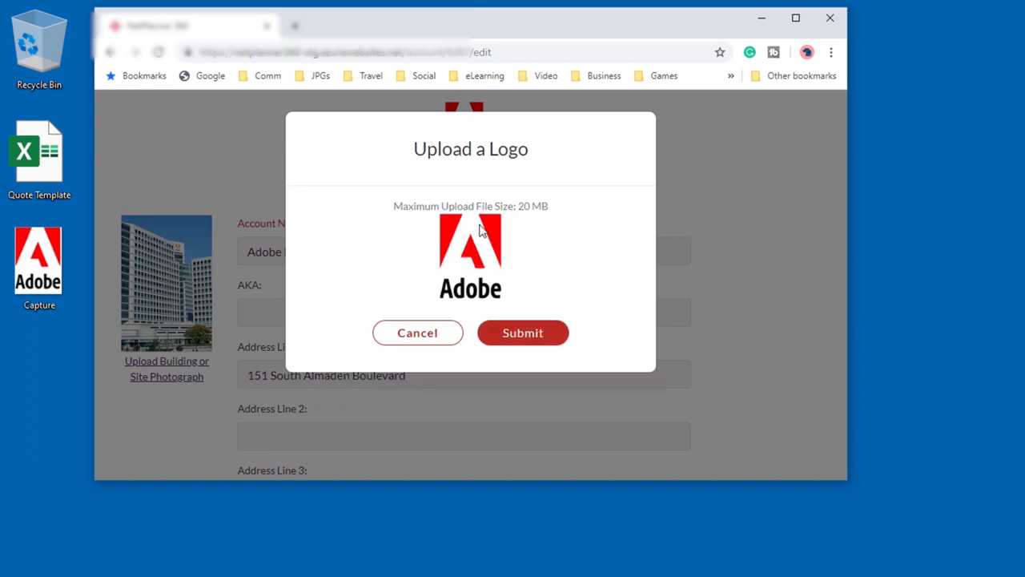
{"action": "mouse_move", "coordinate": [540, 288]}
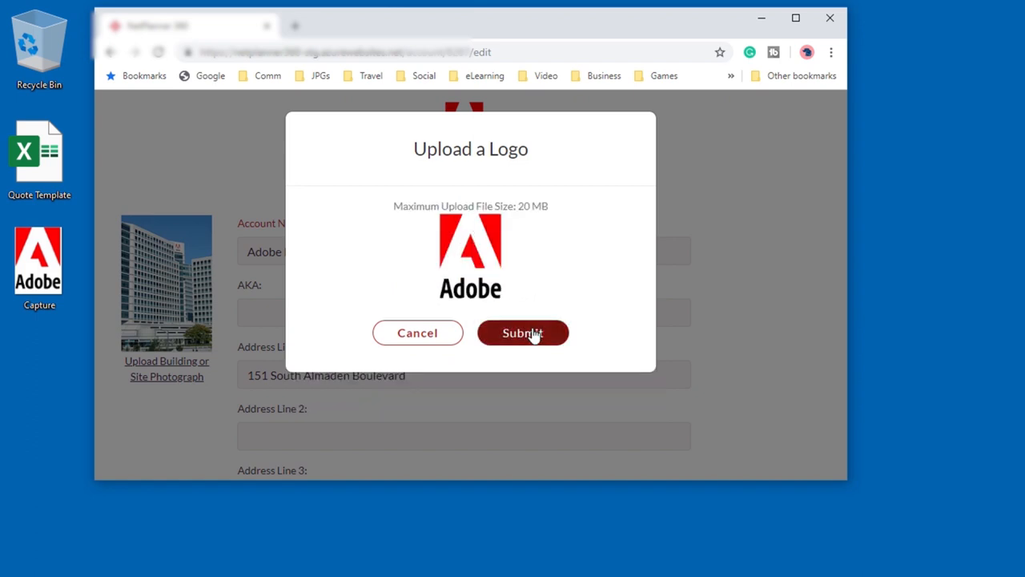
{"action": "left_click", "coordinate": [522, 332]}
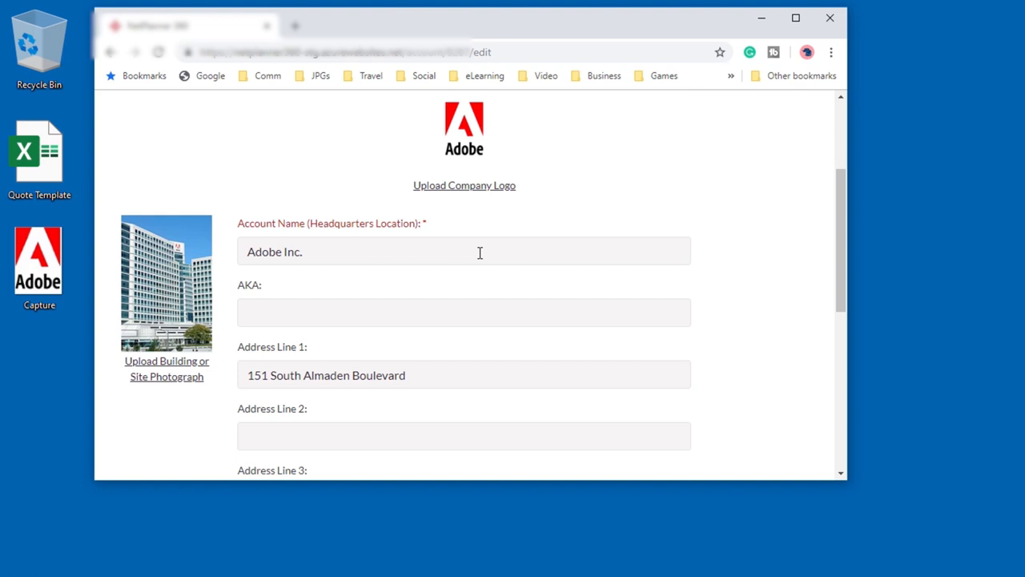
Stop recording so Captivate generates the untitled_training5 slides
{"action": "left_click", "coordinate": [464, 251]}
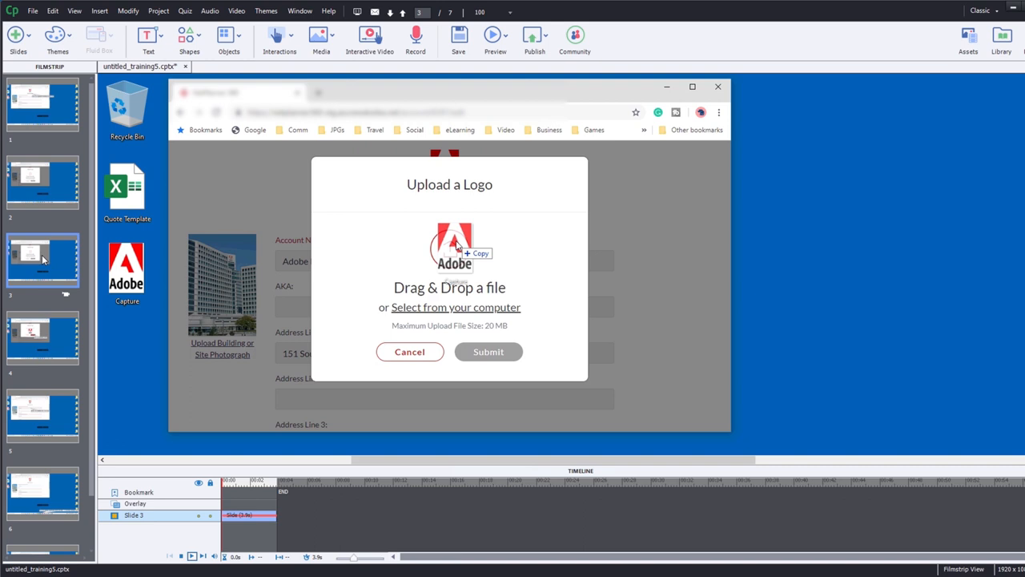
{"action": "mouse_move", "coordinate": [151, 274]}
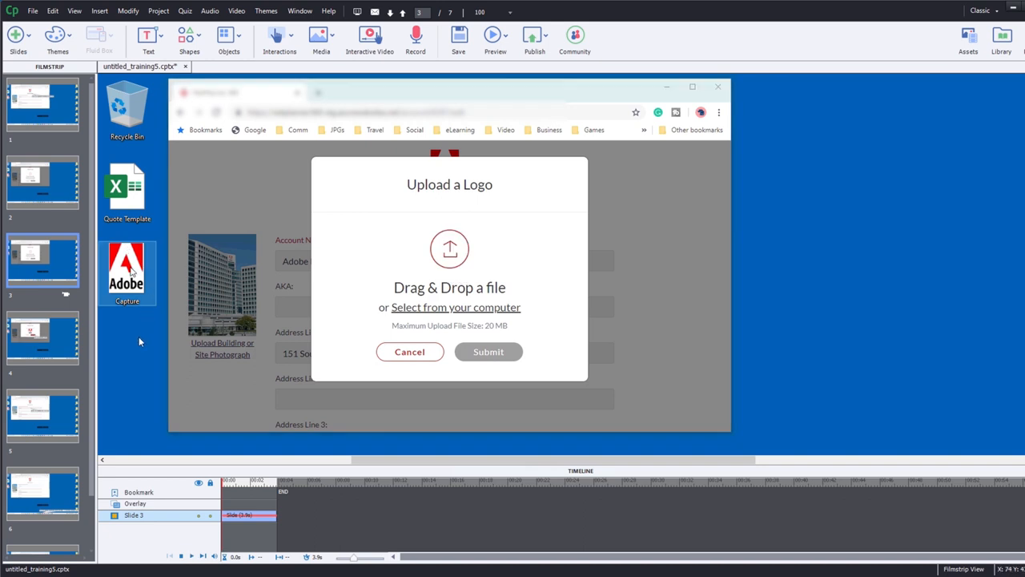
{"action": "mouse_move", "coordinate": [49, 263]}
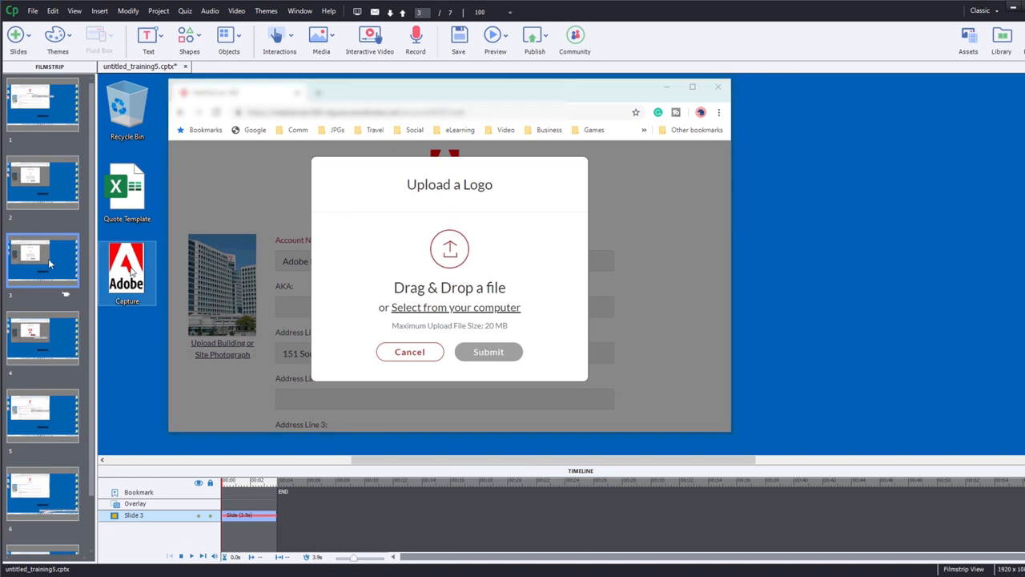
{"action": "mouse_move", "coordinate": [132, 293]}
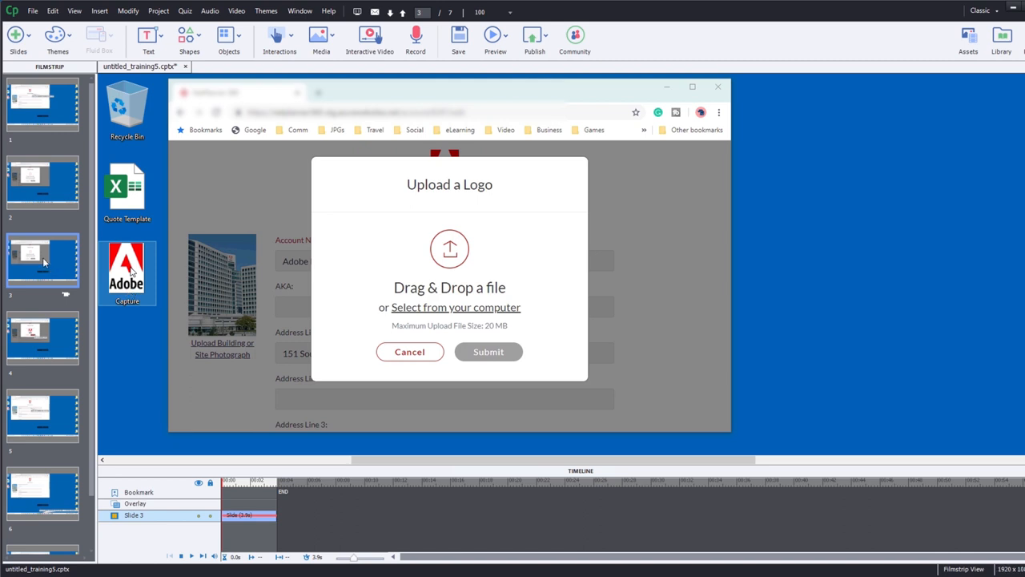
Delete the redundant third slide, leaving six slides in the project
{"action": "right_click", "coordinate": [41, 261]}
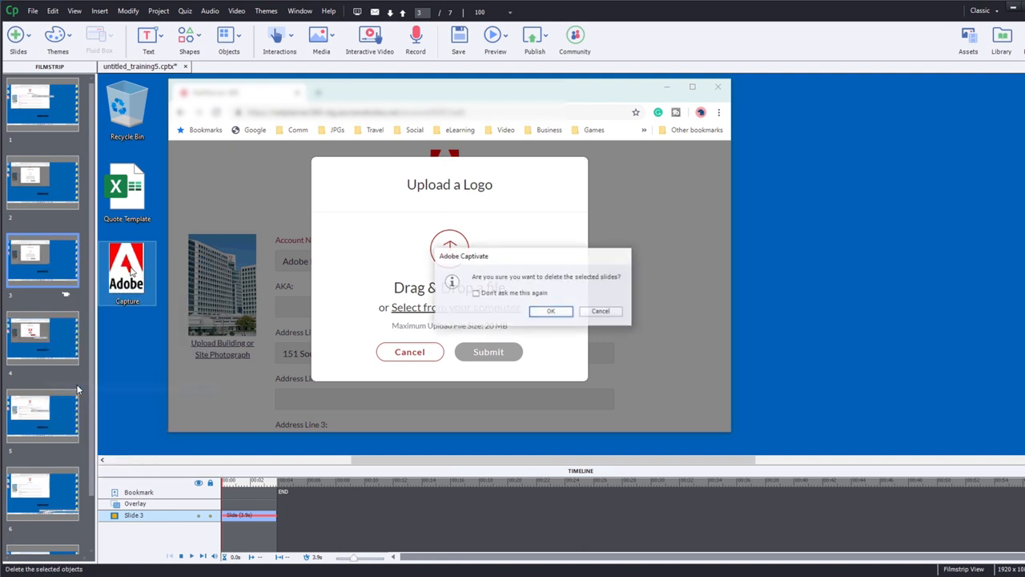
{"action": "left_click", "coordinate": [550, 311]}
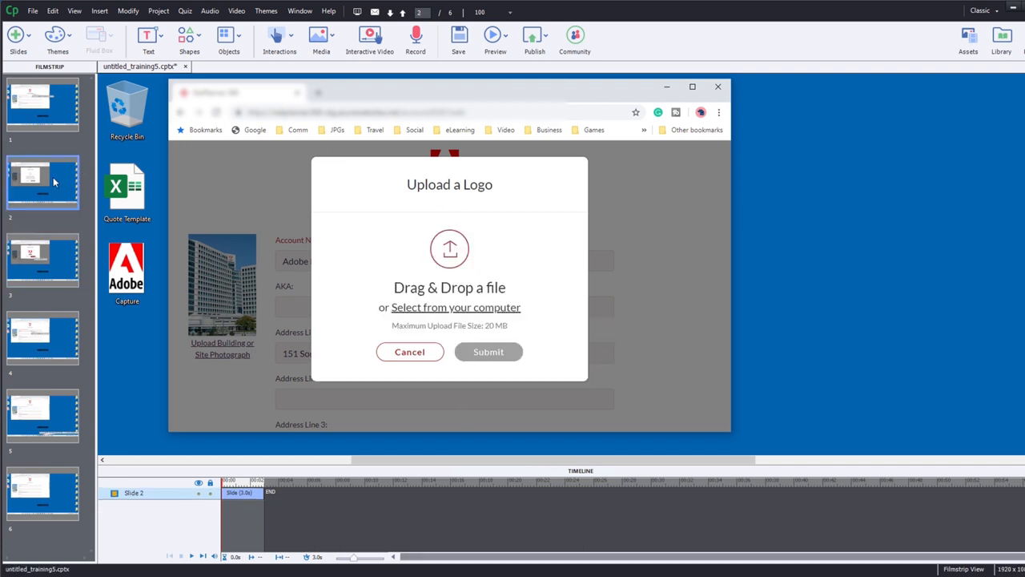
{"action": "mouse_move", "coordinate": [321, 38]}
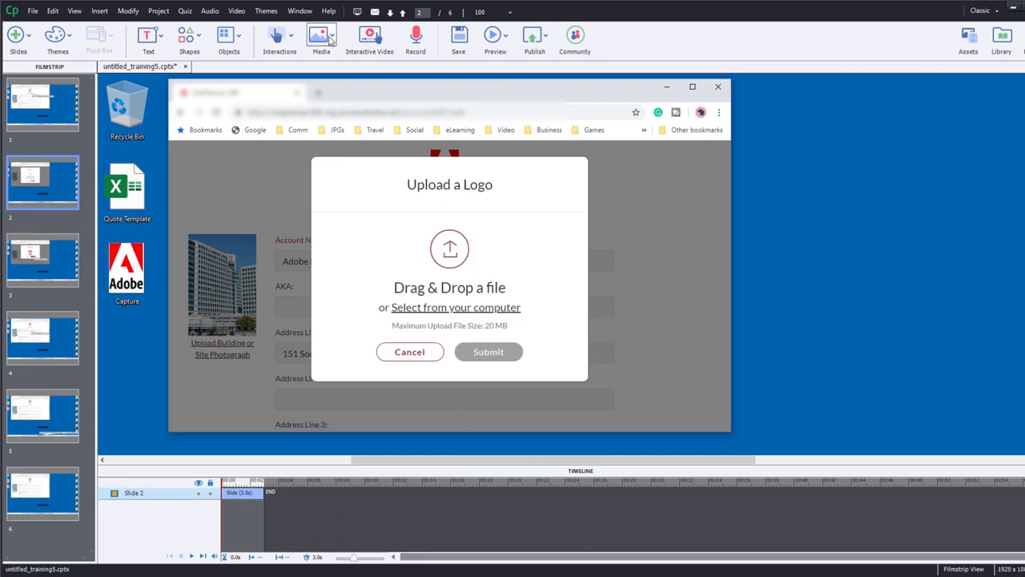
Insert icon.png on slide 2 and place it over the Capture desktop shortcut
{"action": "left_click", "coordinate": [321, 40]}
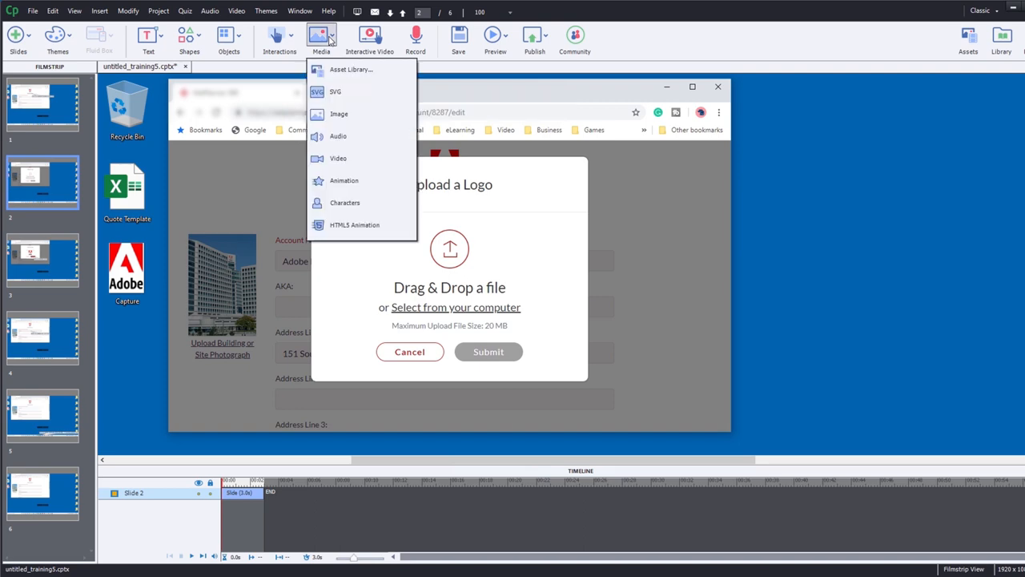
{"action": "left_click", "coordinate": [339, 114]}
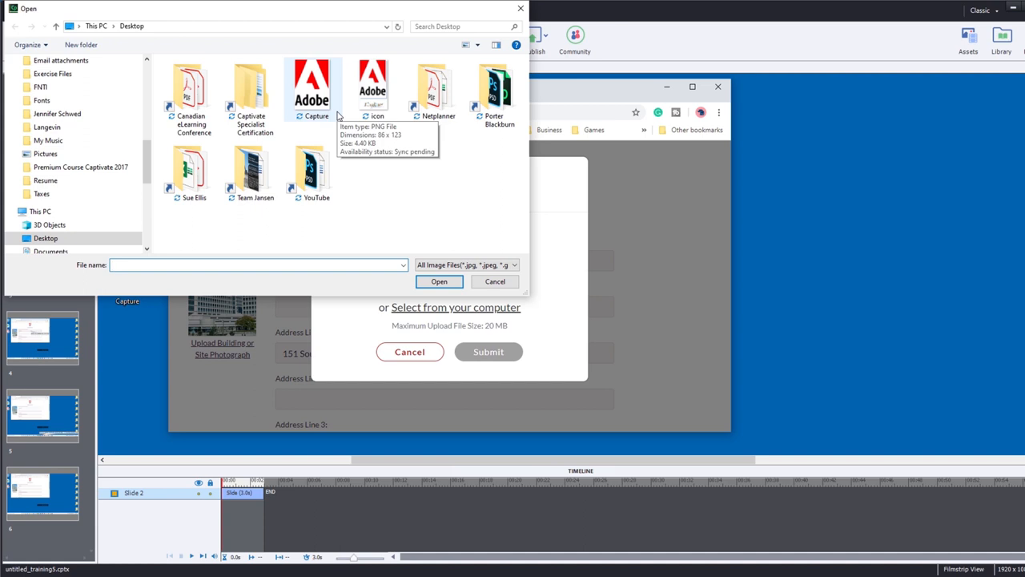
{"action": "mouse_move", "coordinate": [372, 88]}
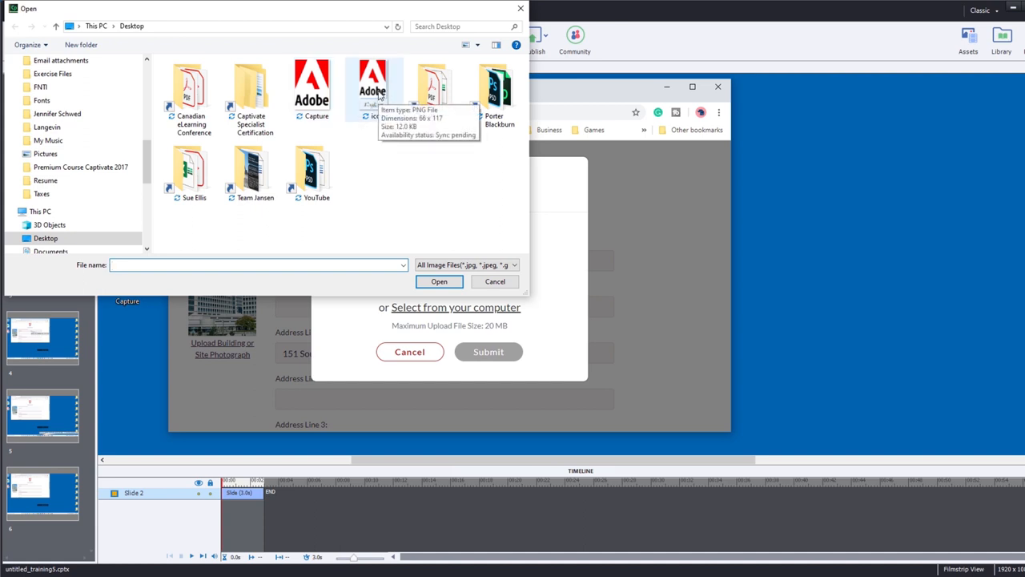
{"action": "left_click", "coordinate": [374, 88]}
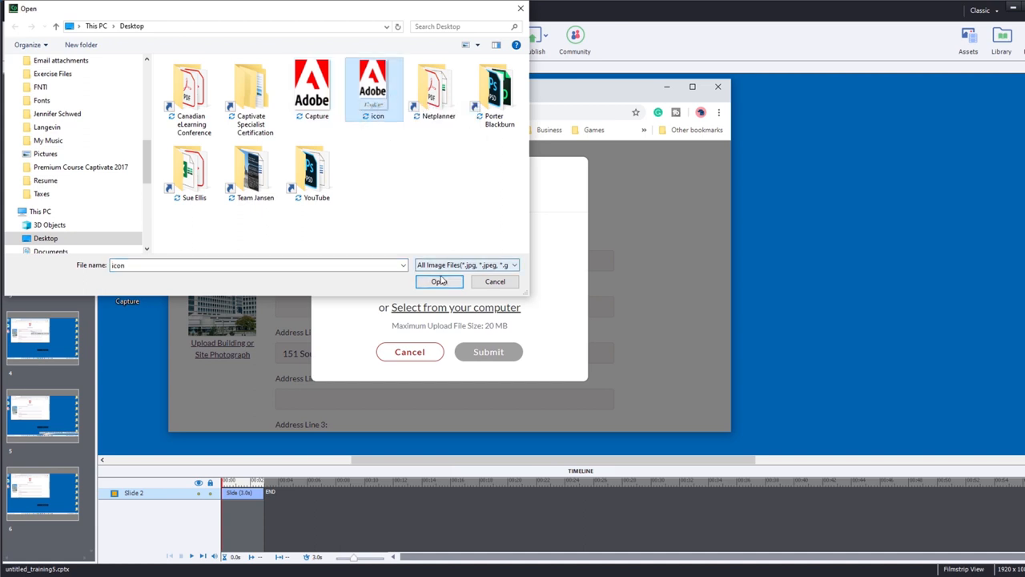
{"action": "left_click", "coordinate": [439, 281]}
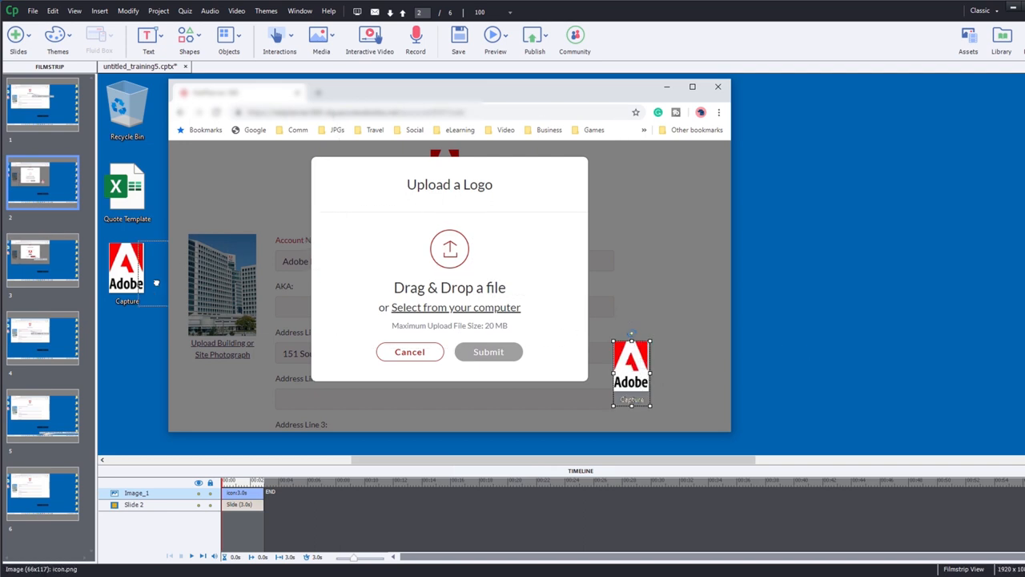
{"action": "left_click_drag", "start_coordinate": [632, 373], "coordinate": [140, 289]}
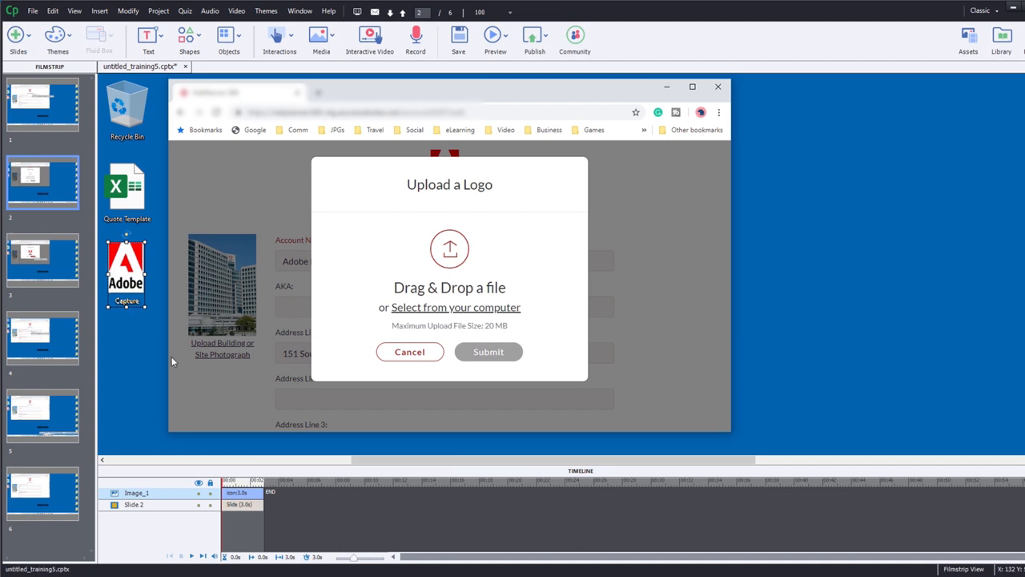
{"action": "mouse_move", "coordinate": [126, 272]}
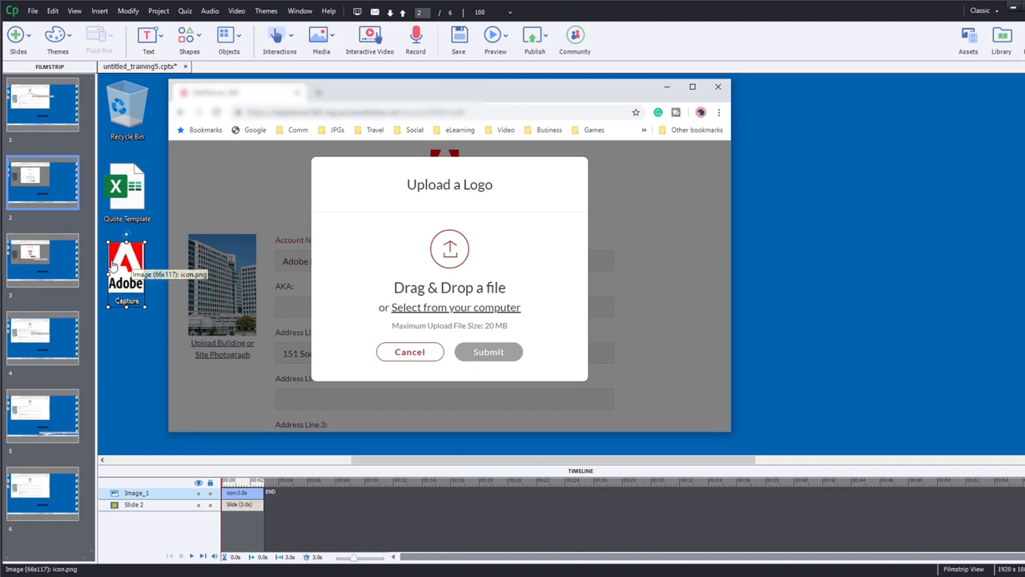
{"action": "mouse_move", "coordinate": [139, 304]}
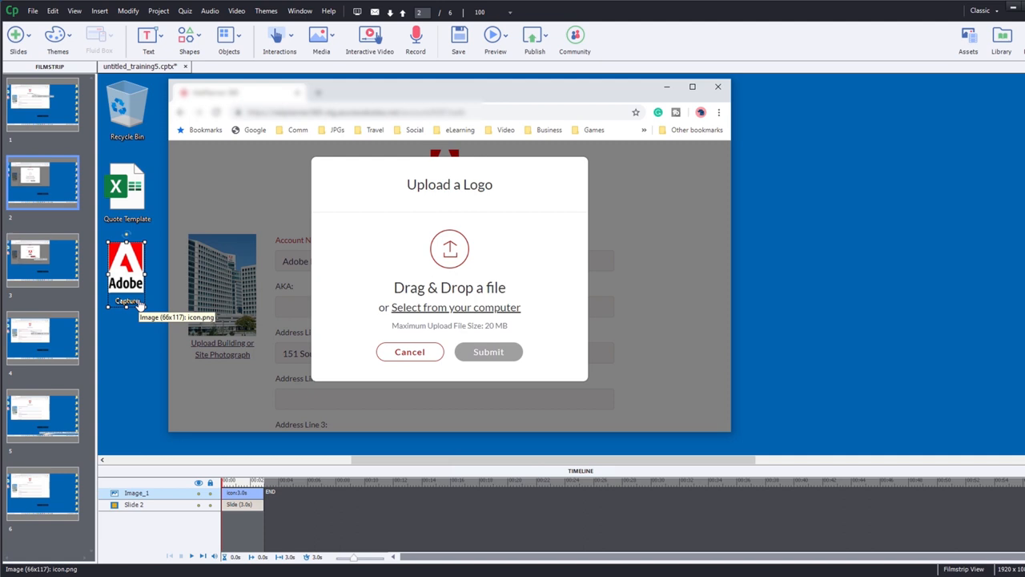
{"action": "mouse_move", "coordinate": [363, 256]}
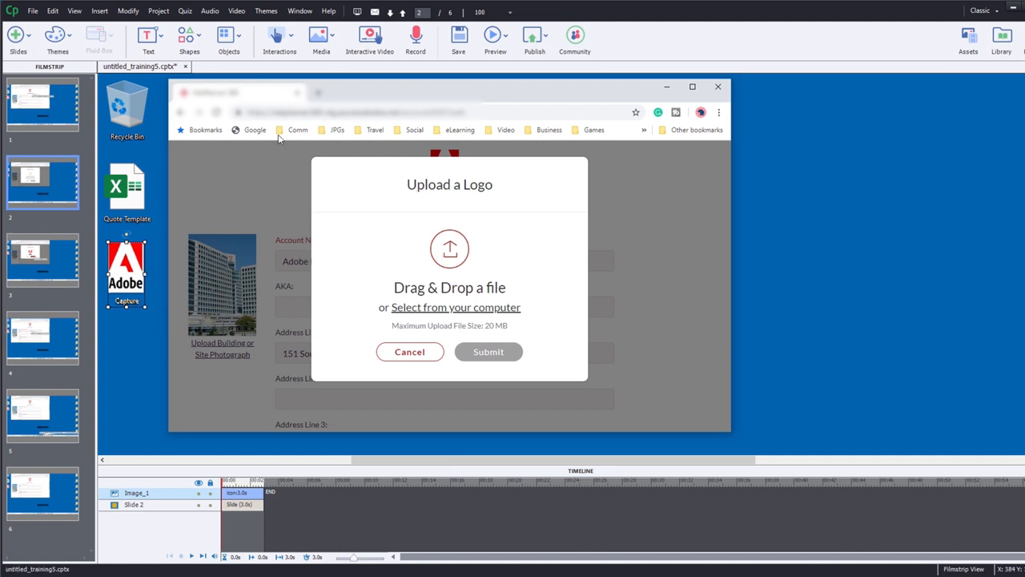
Draw a rectangle shape over the dialog's drag-and-drop area
{"action": "left_click", "coordinate": [189, 40]}
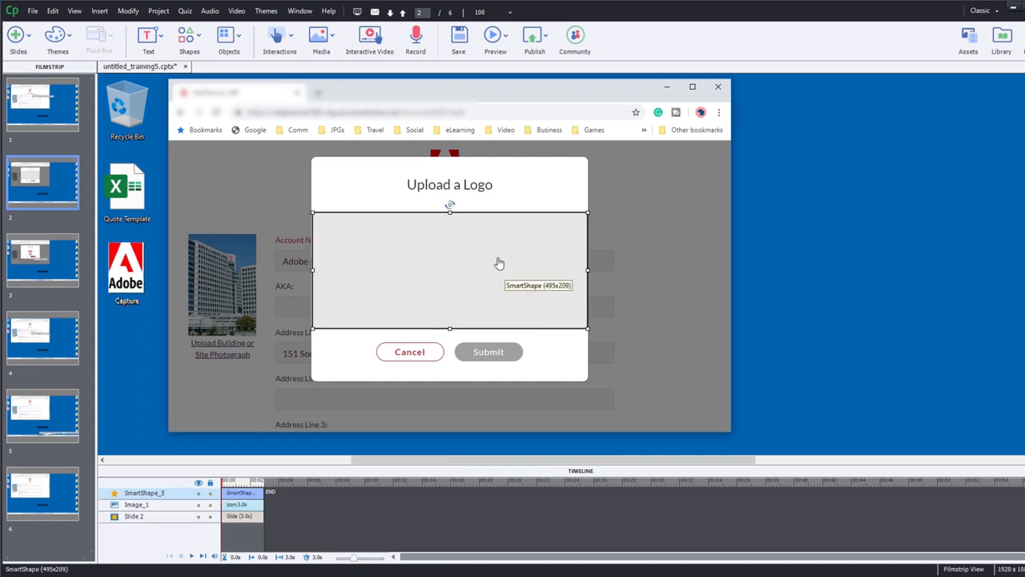
{"action": "mouse_move", "coordinate": [397, 252]}
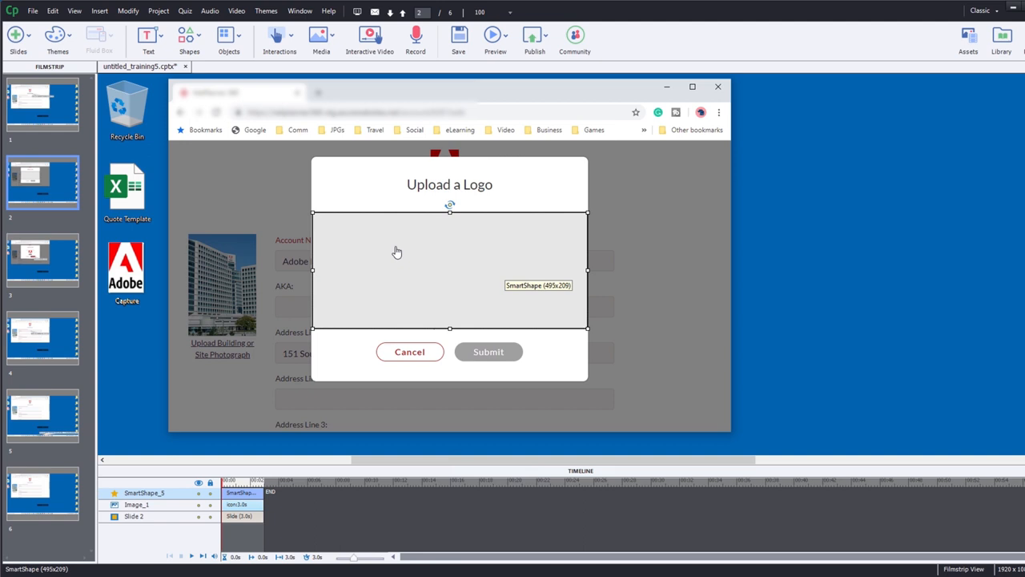
{"action": "mouse_move", "coordinate": [338, 120]}
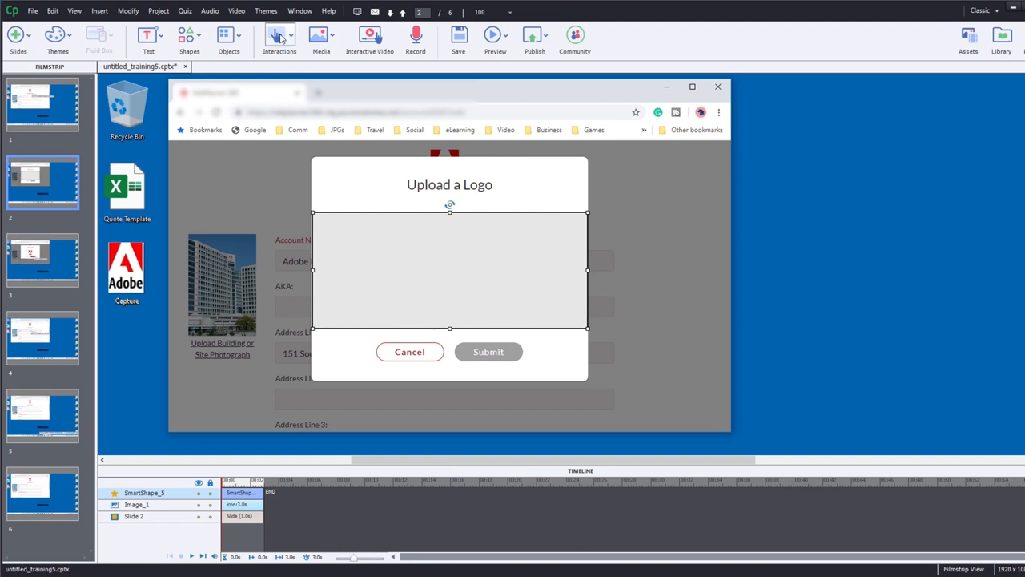
Start a Drag and Drop interaction from the Interactions menu
{"action": "left_click", "coordinate": [279, 39]}
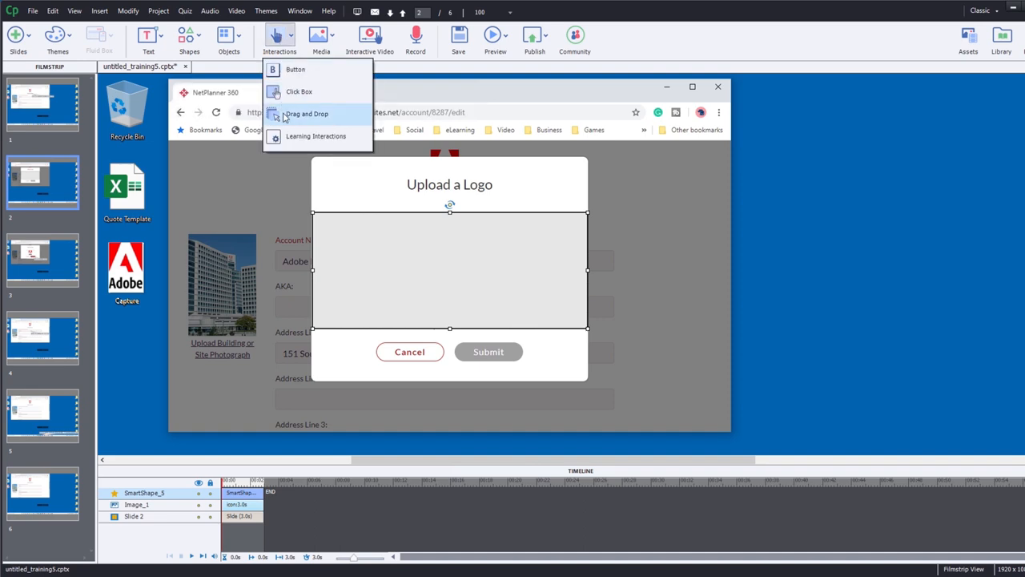
{"action": "left_click", "coordinate": [306, 112]}
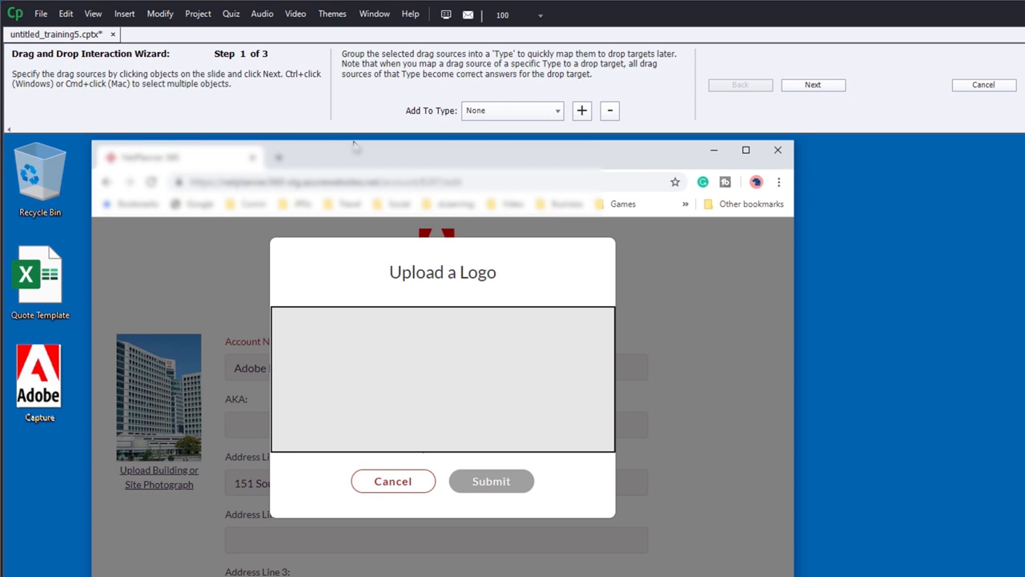
{"action": "mouse_move", "coordinate": [186, 36]}
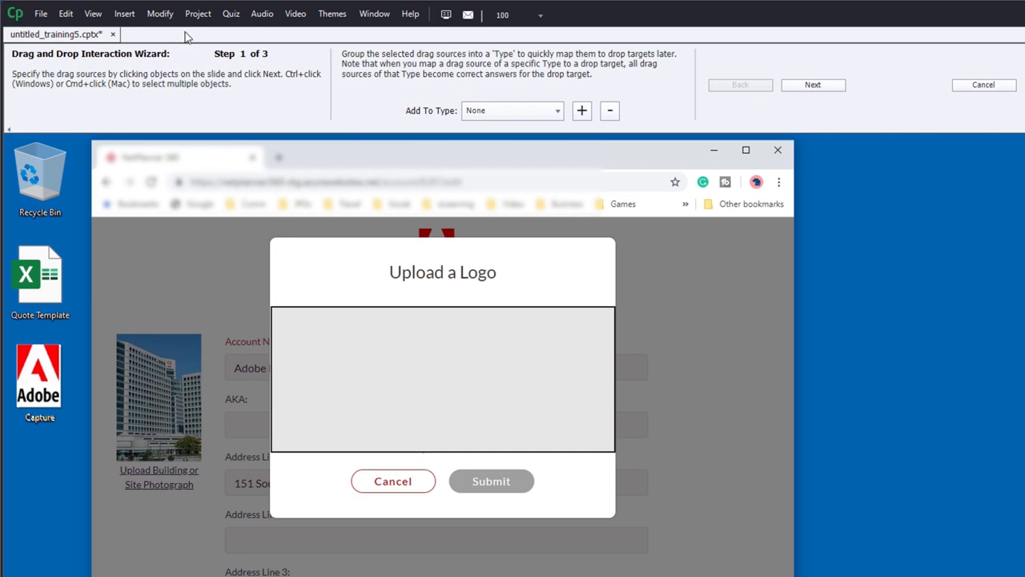
{"action": "mouse_move", "coordinate": [97, 80]}
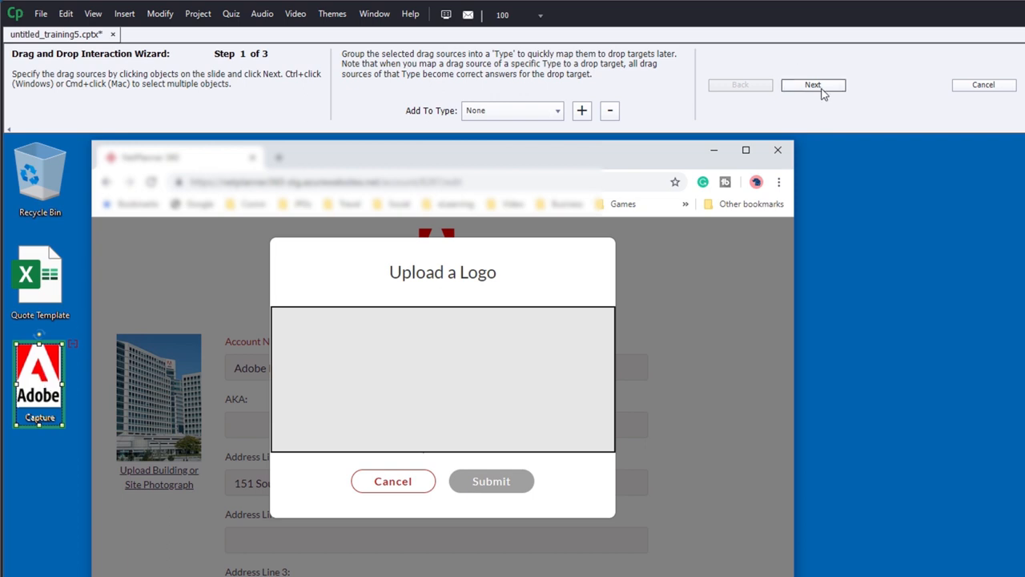
Set the icon image as drag source and the rectangle as drop target
{"action": "left_click", "coordinate": [813, 85]}
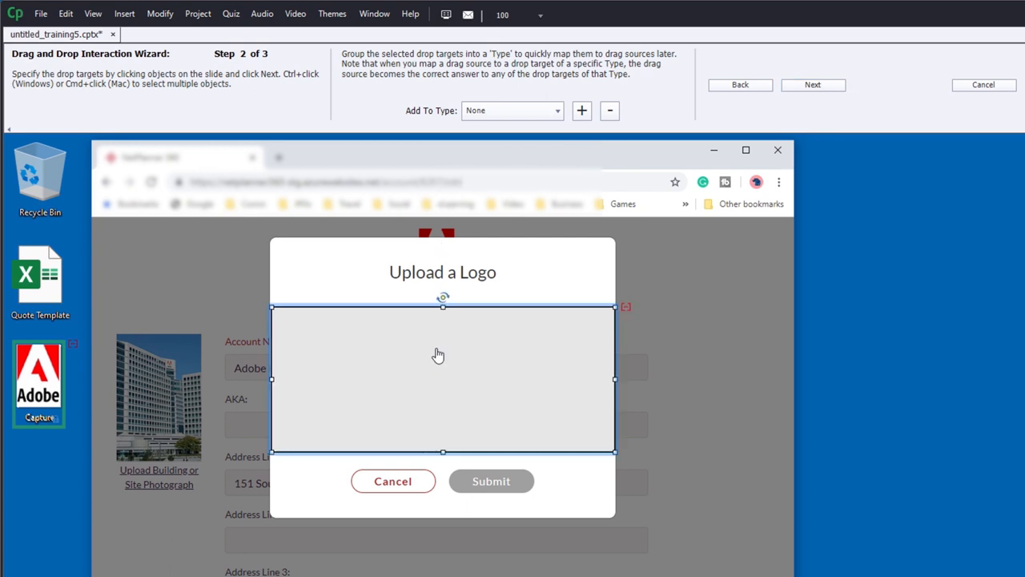
{"action": "mouse_move", "coordinate": [813, 85]}
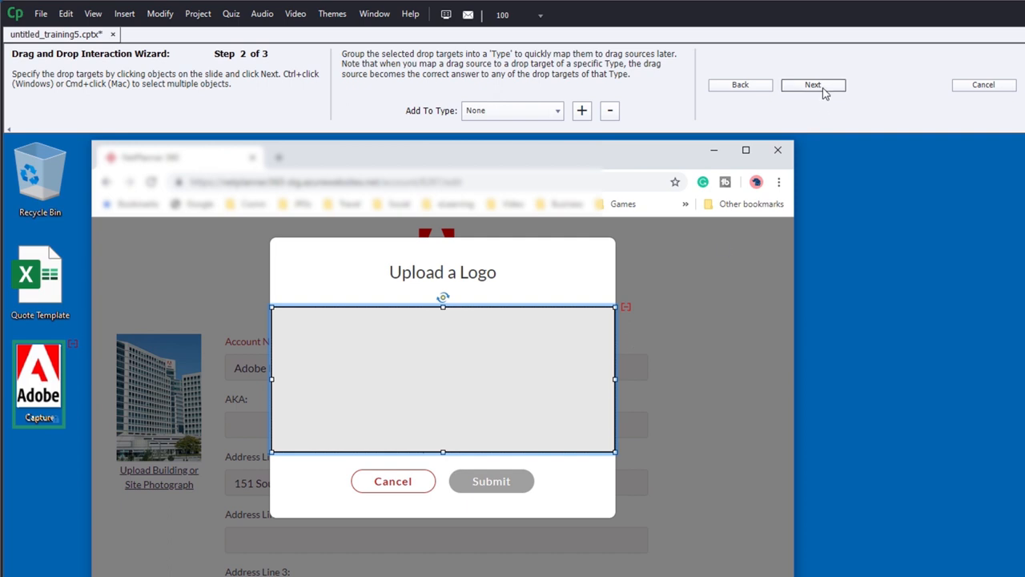
{"action": "left_click", "coordinate": [813, 85]}
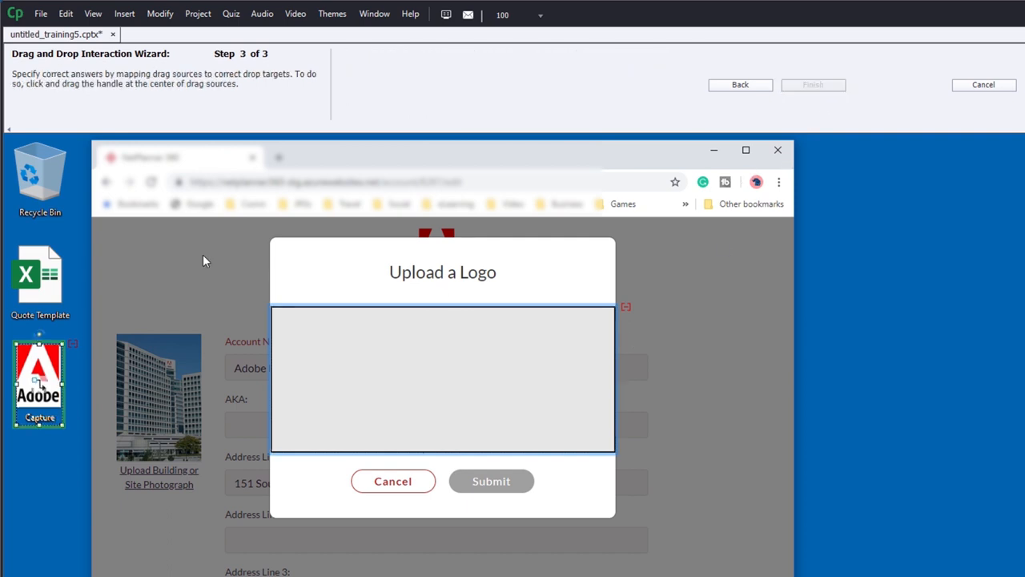
{"action": "mouse_move", "coordinate": [39, 385]}
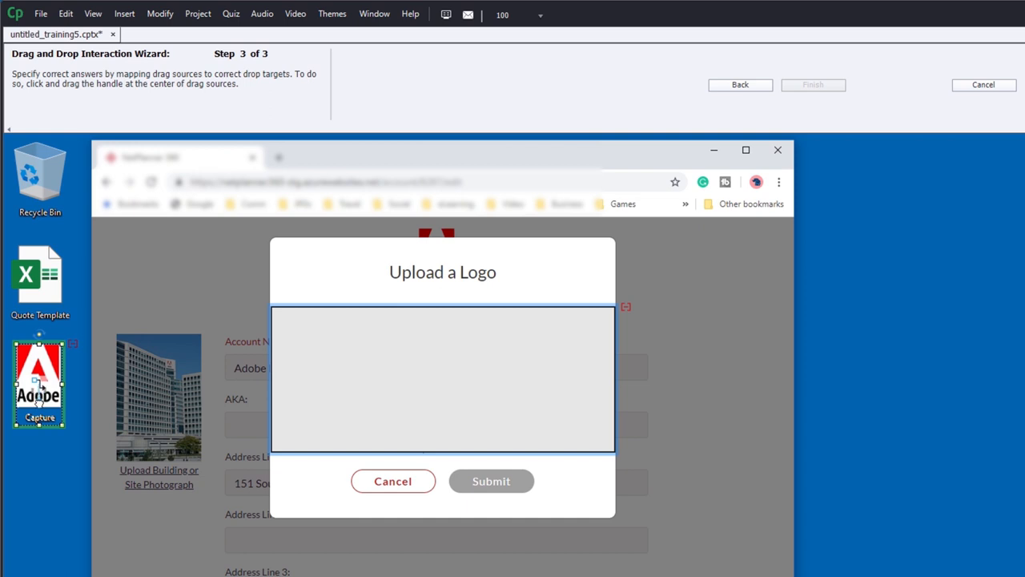
Map the icon image onto the rectangle as the correct answer and finish the wizard
{"action": "left_click_drag", "start_coordinate": [39, 384], "coordinate": [371, 438]}
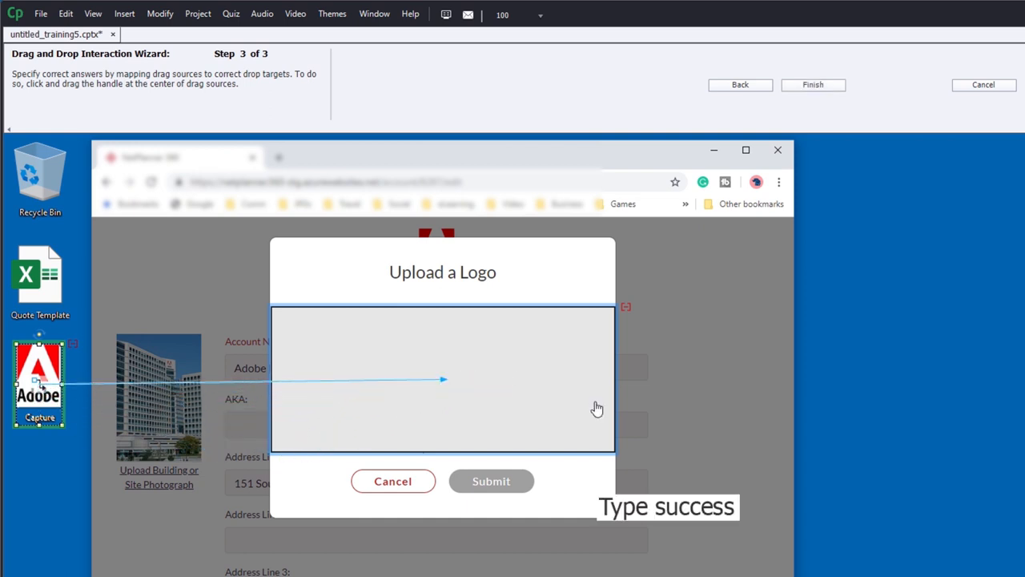
{"action": "mouse_move", "coordinate": [868, 484]}
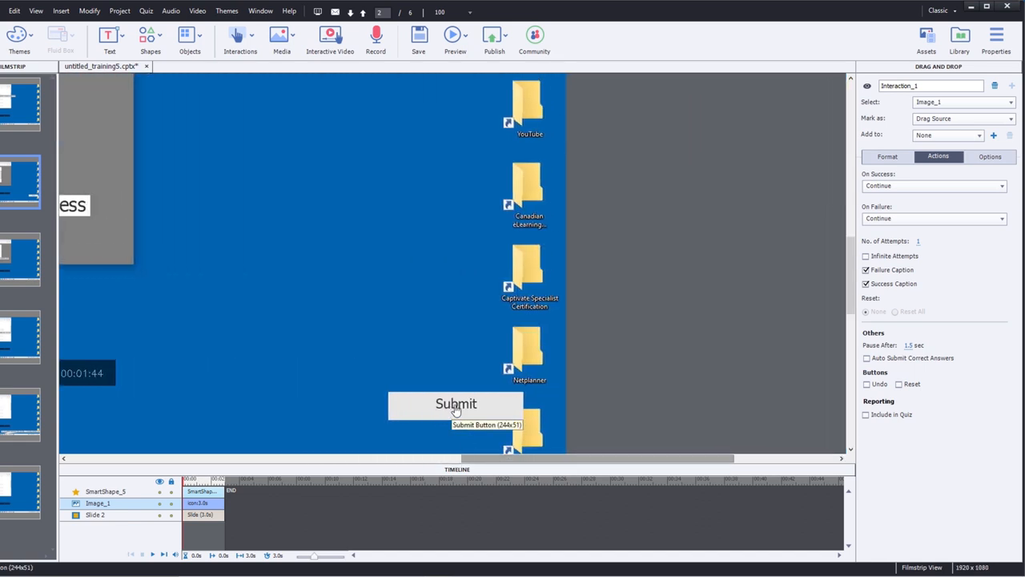
Turn off the success caption and make an enlarged failure caption reading 'Try again.' beside the drop area
{"action": "left_click", "coordinate": [456, 403]}
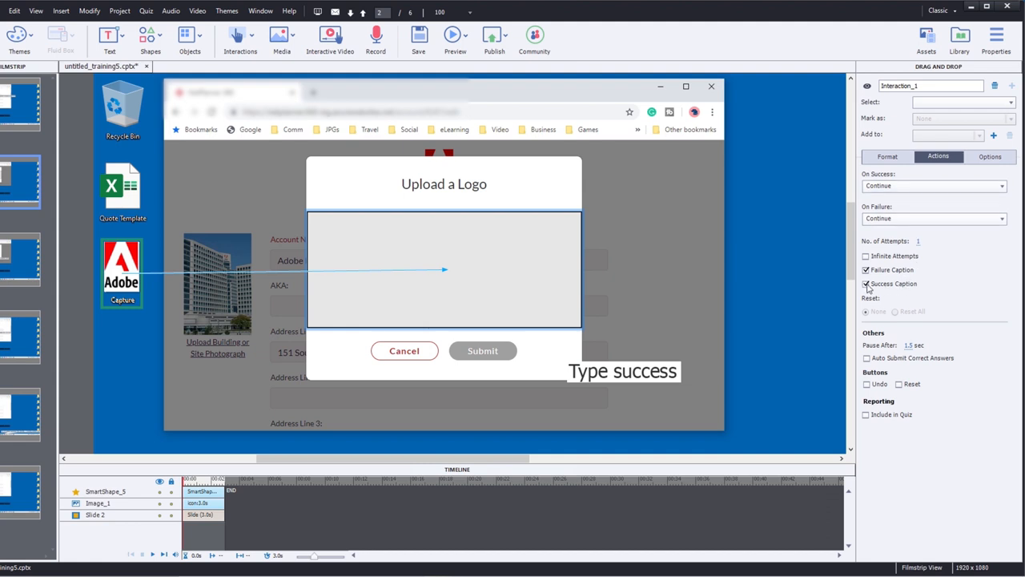
{"action": "left_click", "coordinate": [866, 283]}
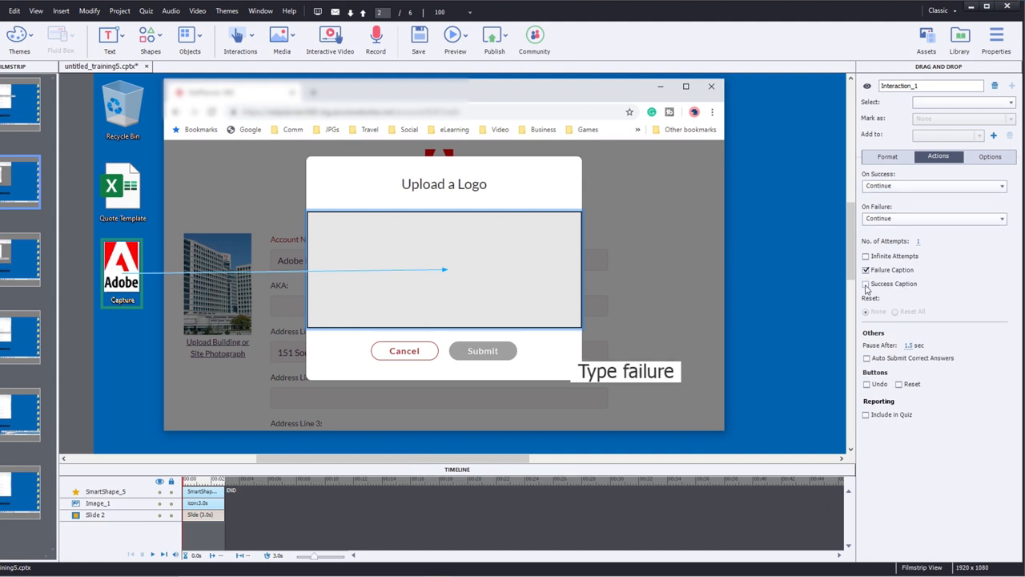
{"action": "left_click", "coordinate": [625, 370]}
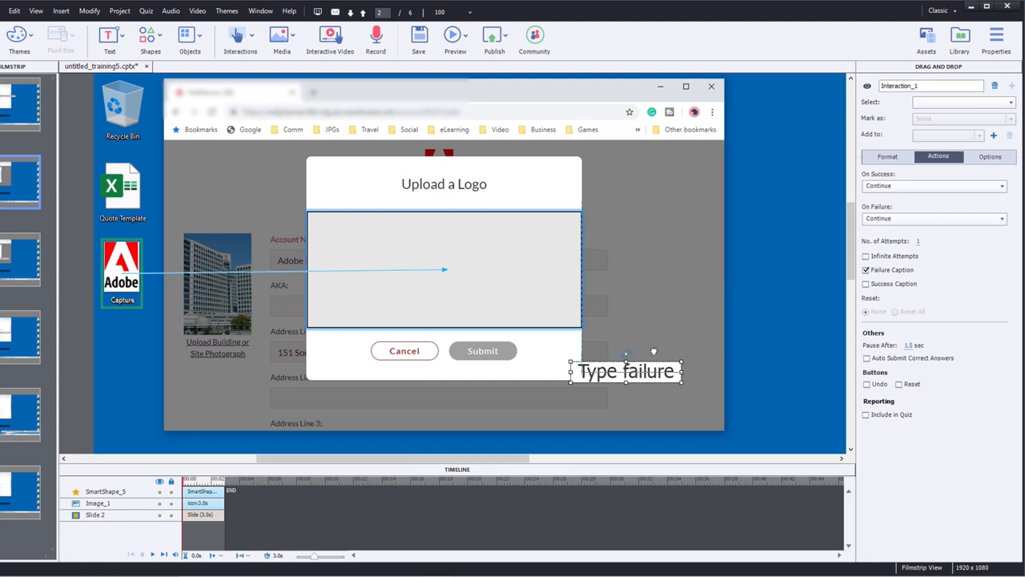
{"action": "left_click_drag", "start_coordinate": [627, 371], "coordinate": [664, 266]}
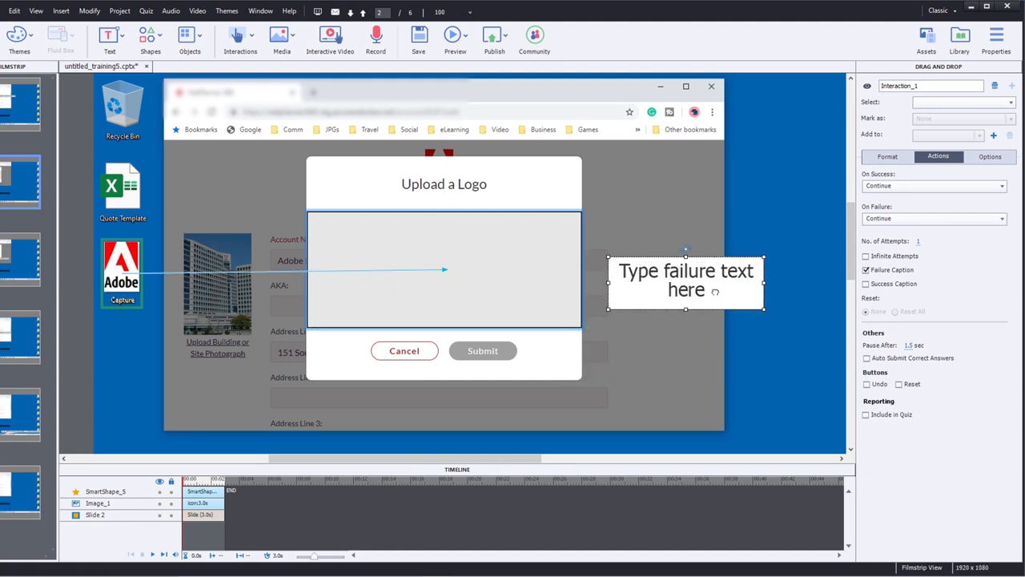
{"action": "type", "text": "Try again."}
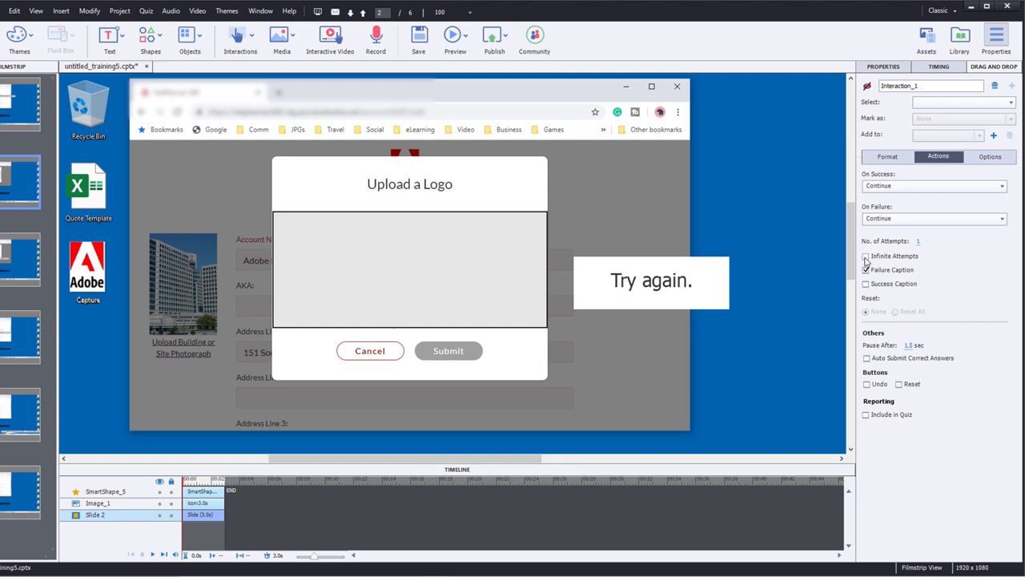
Allow infinite attempts, Reset All after attempts, and auto-submit correct answers
{"action": "left_click", "coordinate": [866, 256]}
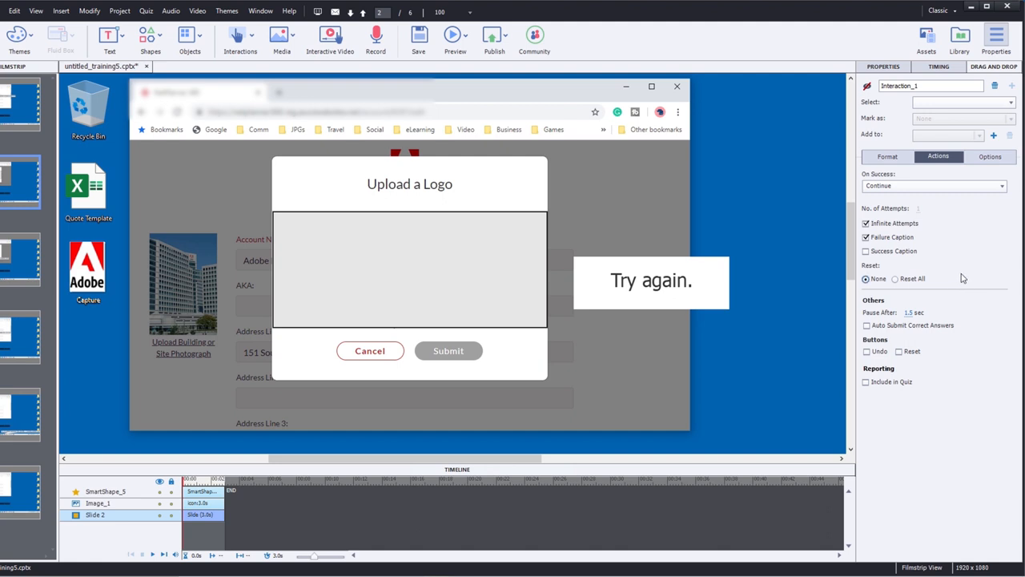
{"action": "mouse_move", "coordinate": [915, 284]}
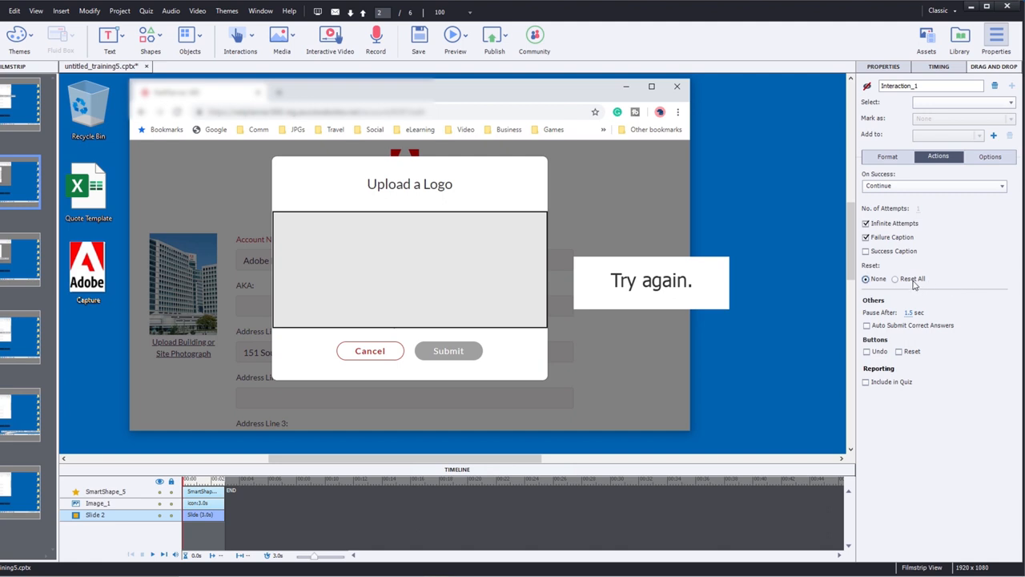
{"action": "left_click", "coordinate": [895, 278]}
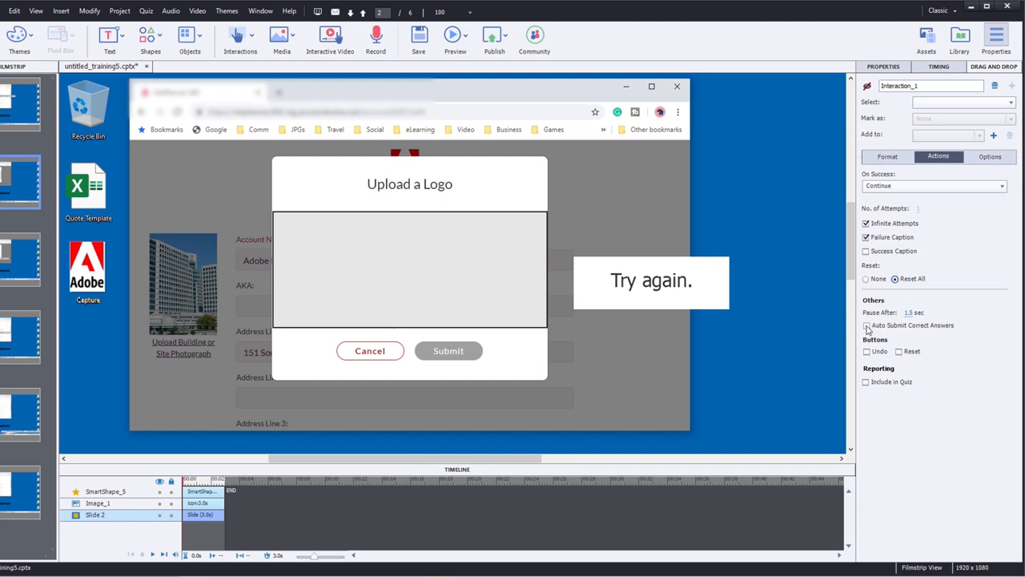
{"action": "left_click", "coordinate": [866, 325]}
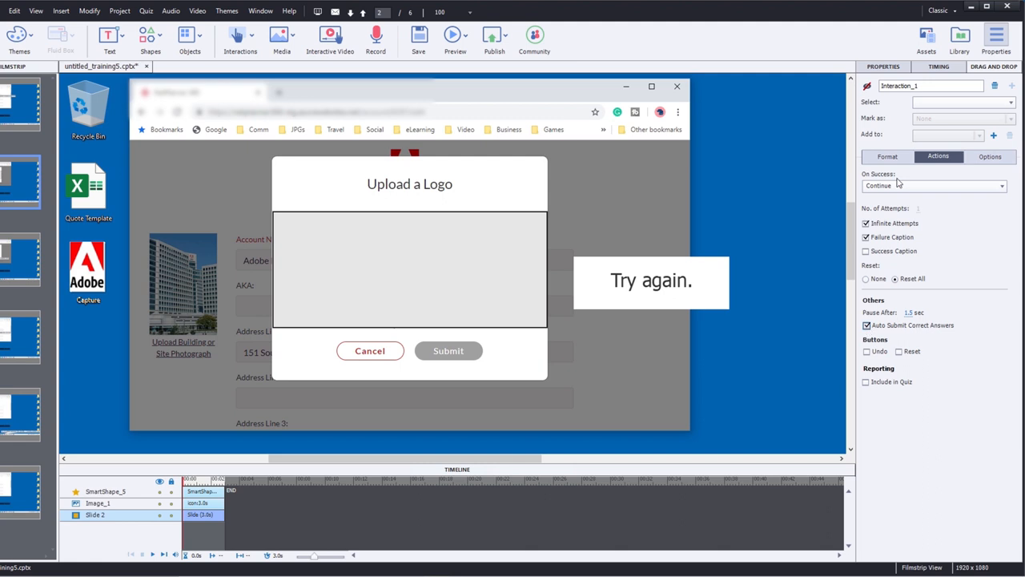
{"action": "mouse_move", "coordinate": [901, 186]}
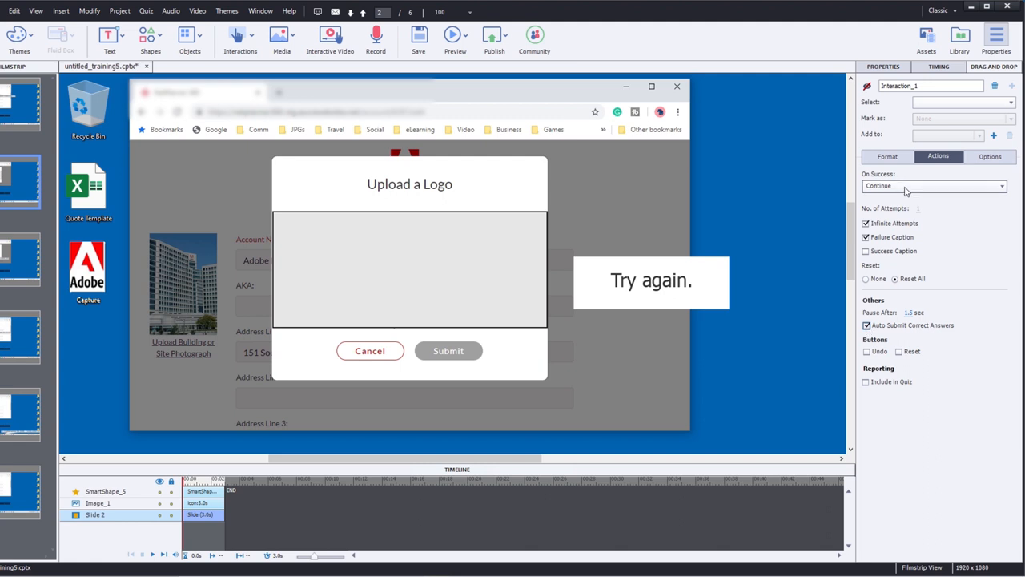
Set the On Success action to Go to the next slide
{"action": "left_click", "coordinate": [934, 185]}
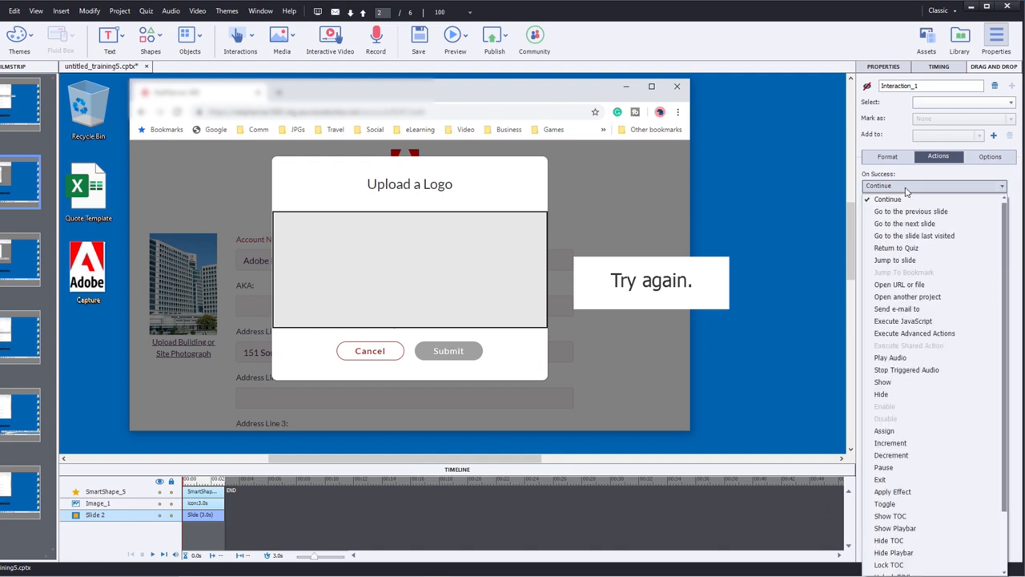
{"action": "left_click", "coordinate": [905, 224]}
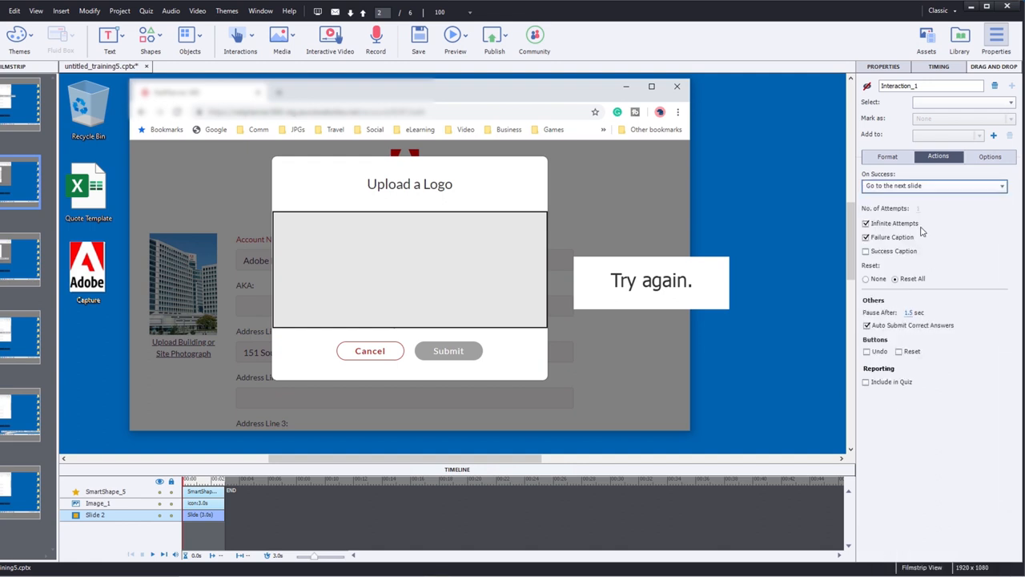
{"action": "mouse_move", "coordinate": [603, 293]}
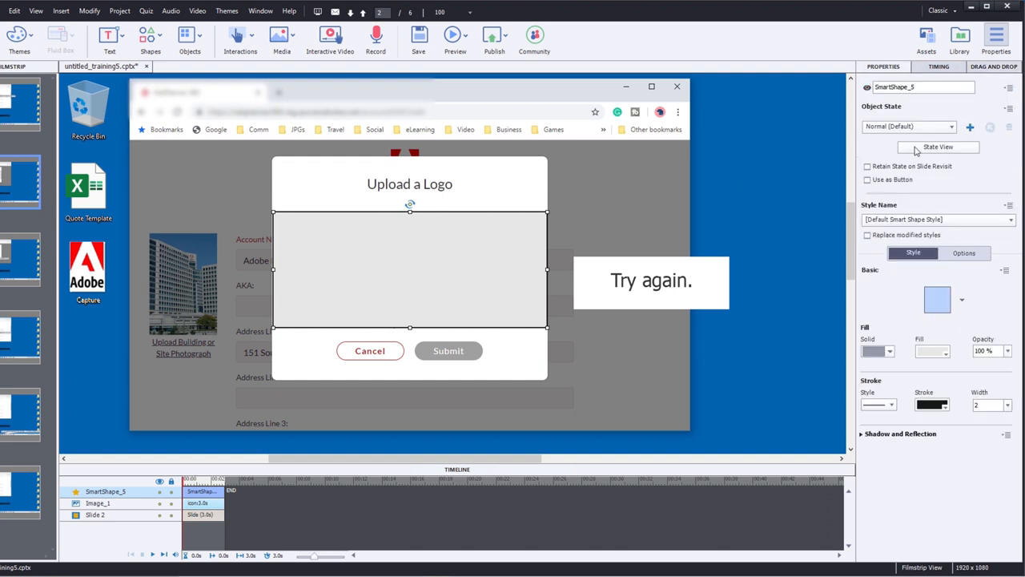
Make the grey drop-target shape fully transparent with 0% fill opacity
{"action": "left_click", "coordinate": [1007, 351]}
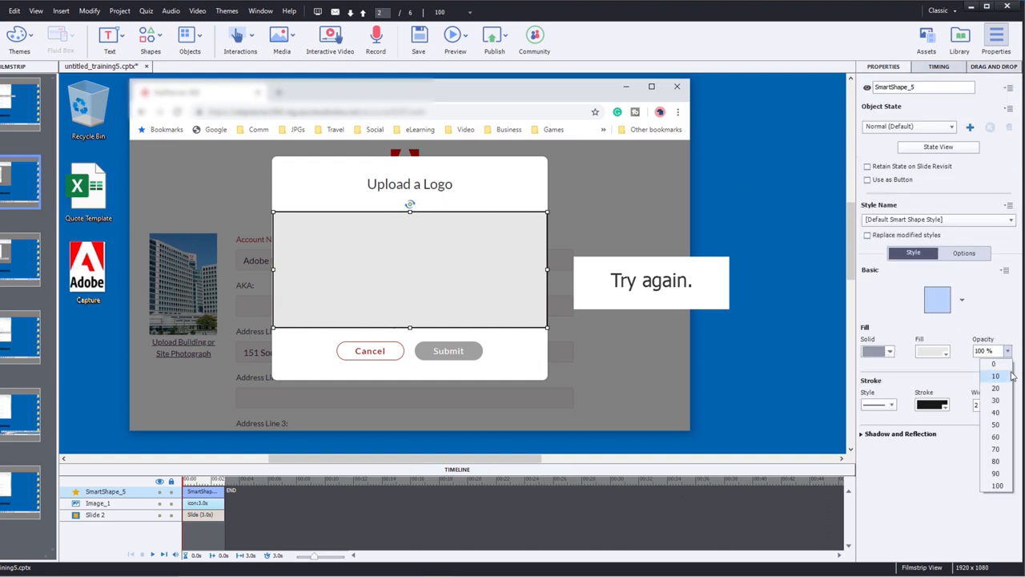
{"action": "left_click", "coordinate": [995, 363]}
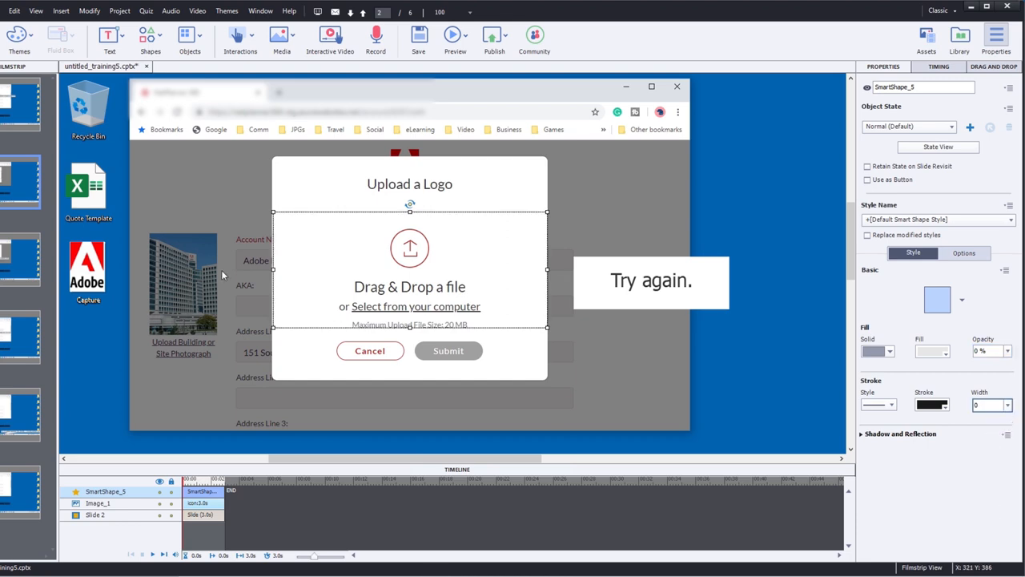
{"action": "left_click", "coordinate": [455, 38]}
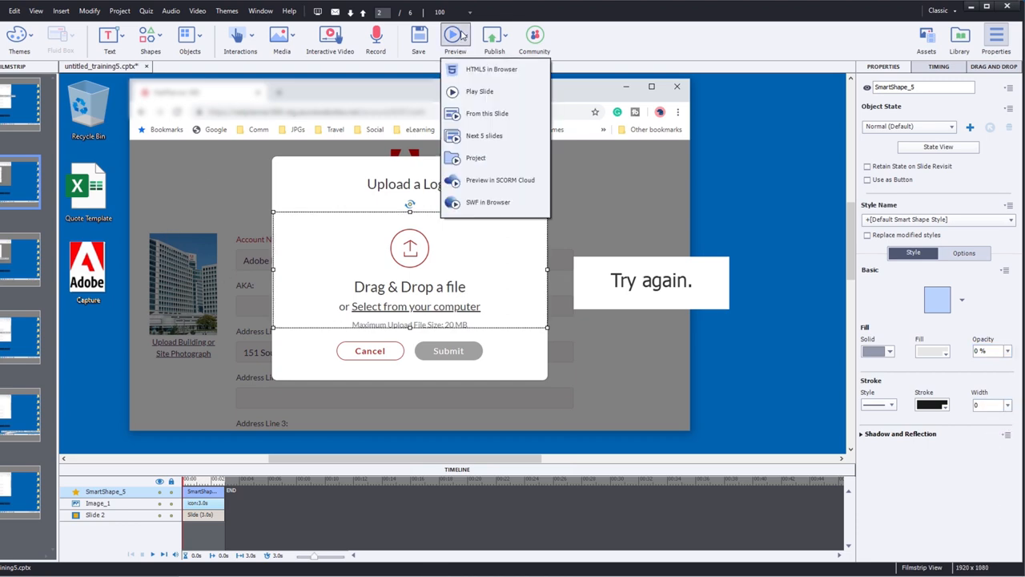
Preview the project as HTML5 in the browser and bring up the Upload a Logo dialog
{"action": "left_click", "coordinate": [479, 91]}
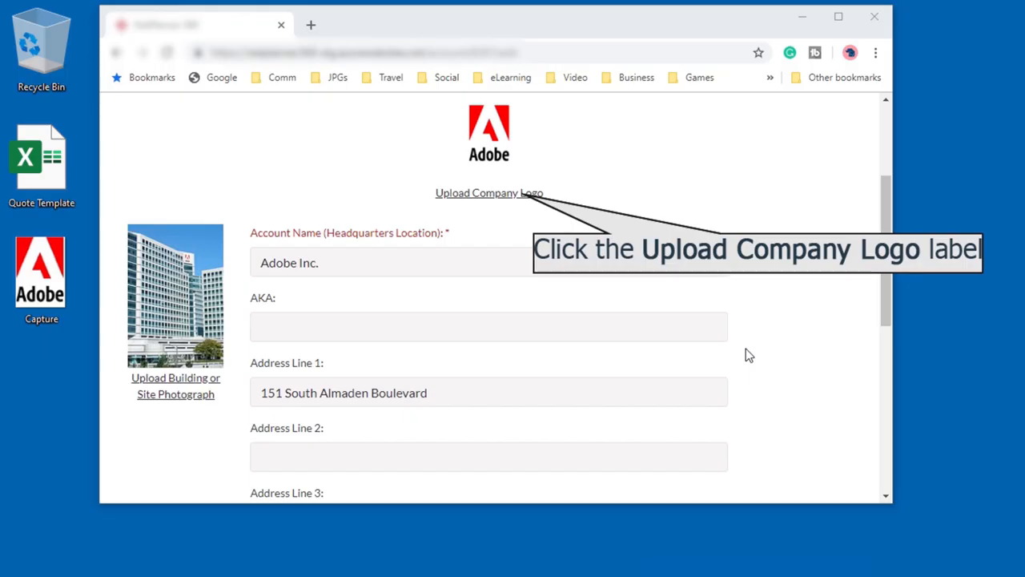
{"action": "mouse_move", "coordinate": [489, 224]}
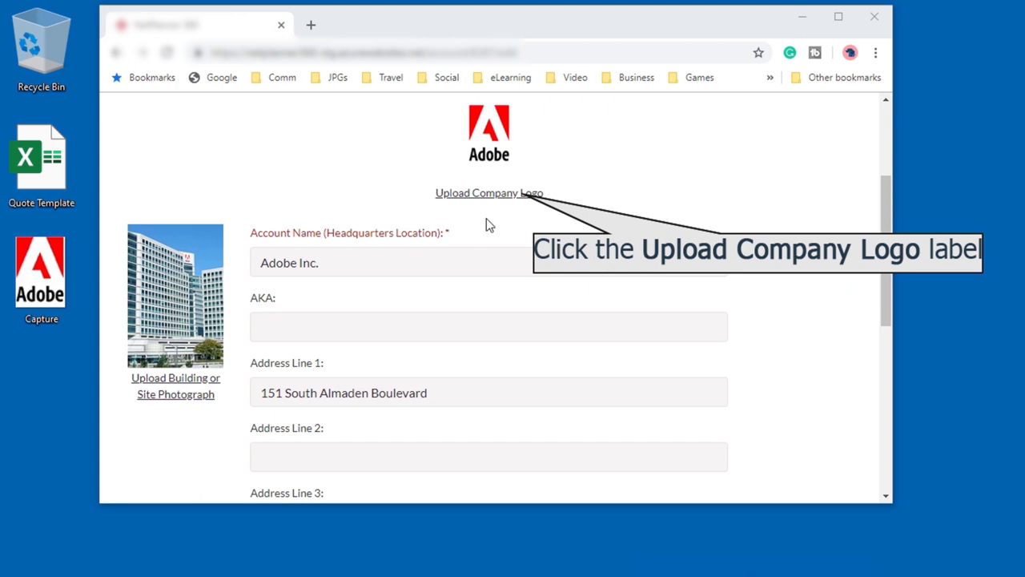
{"action": "left_click", "coordinate": [490, 193]}
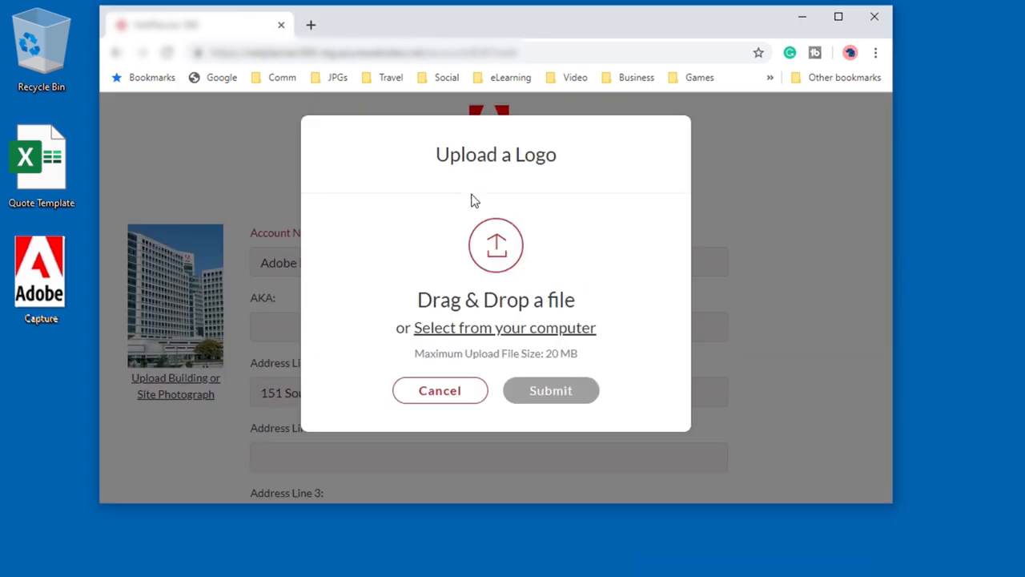
{"action": "mouse_move", "coordinate": [441, 224]}
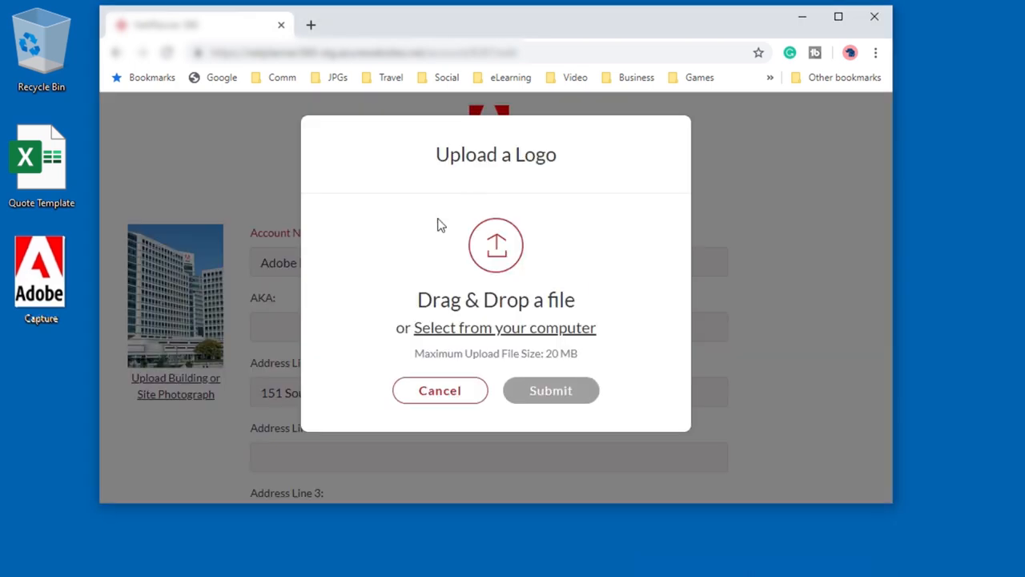
Drag the Adobe logo onto the upload area and submit it, advancing to the next caption
{"action": "left_click_drag", "start_coordinate": [40, 276], "coordinate": [152, 328]}
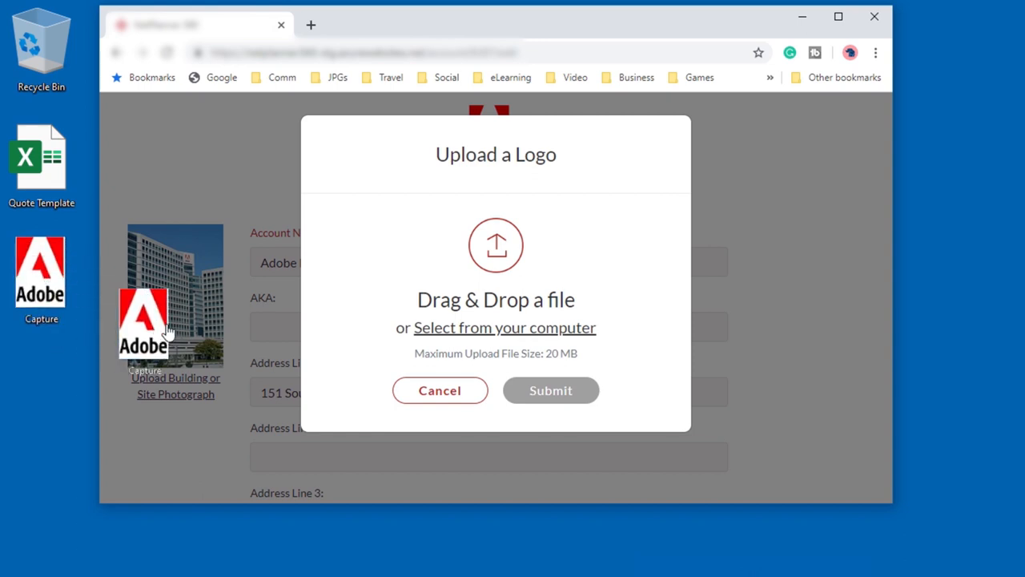
{"action": "left_click_drag", "start_coordinate": [145, 320], "coordinate": [505, 256]}
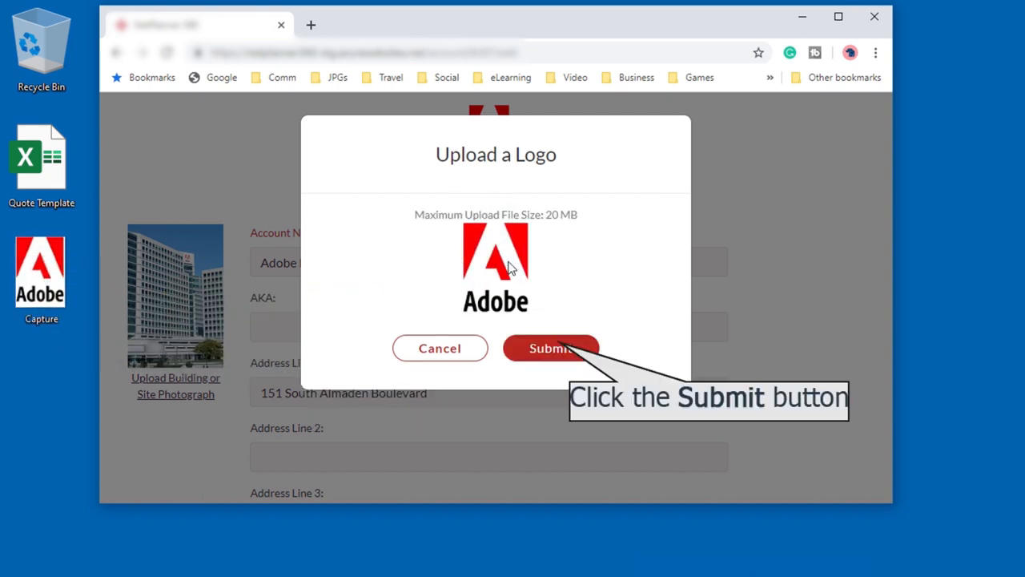
{"action": "left_click", "coordinate": [551, 347]}
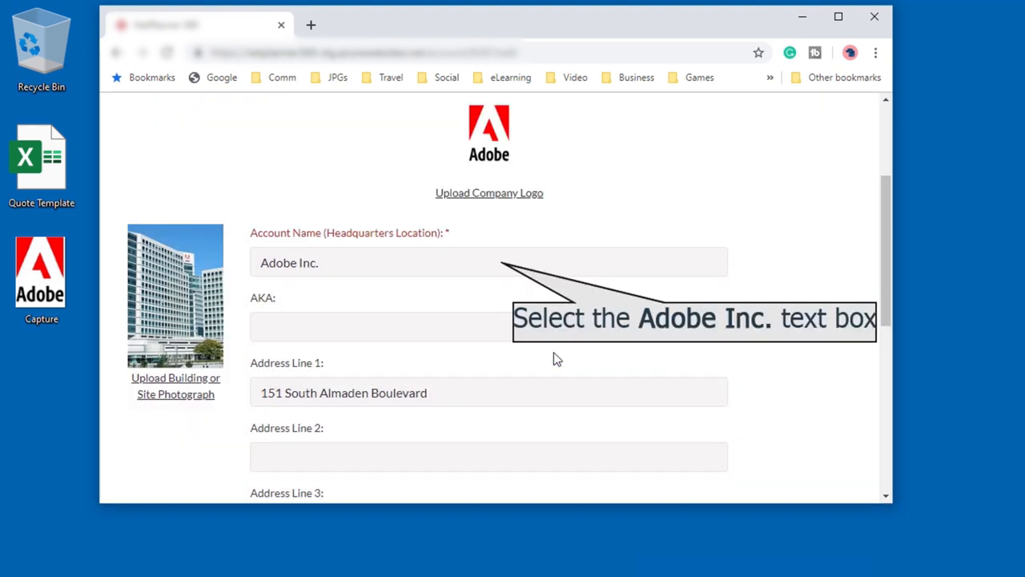